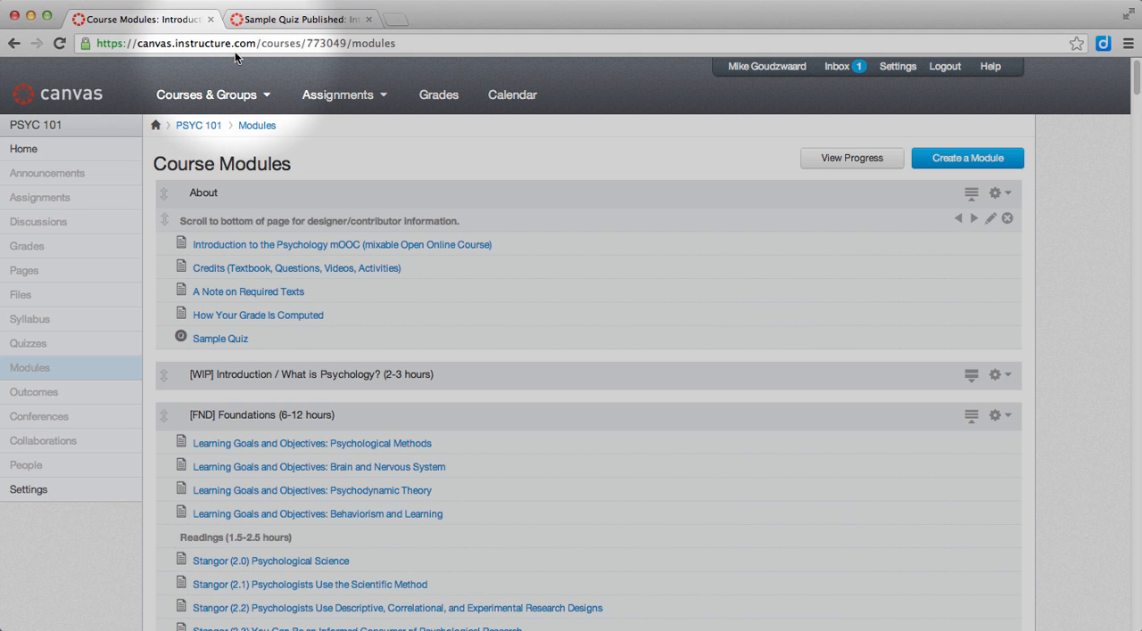
mouse_move(121, 249)
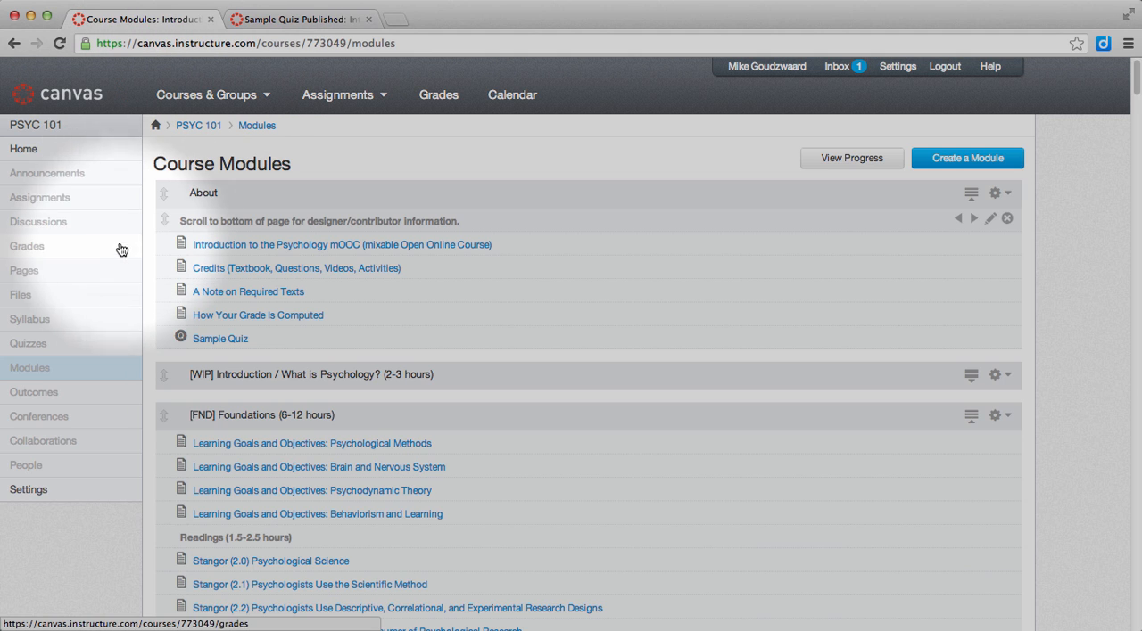
mouse_move(224, 346)
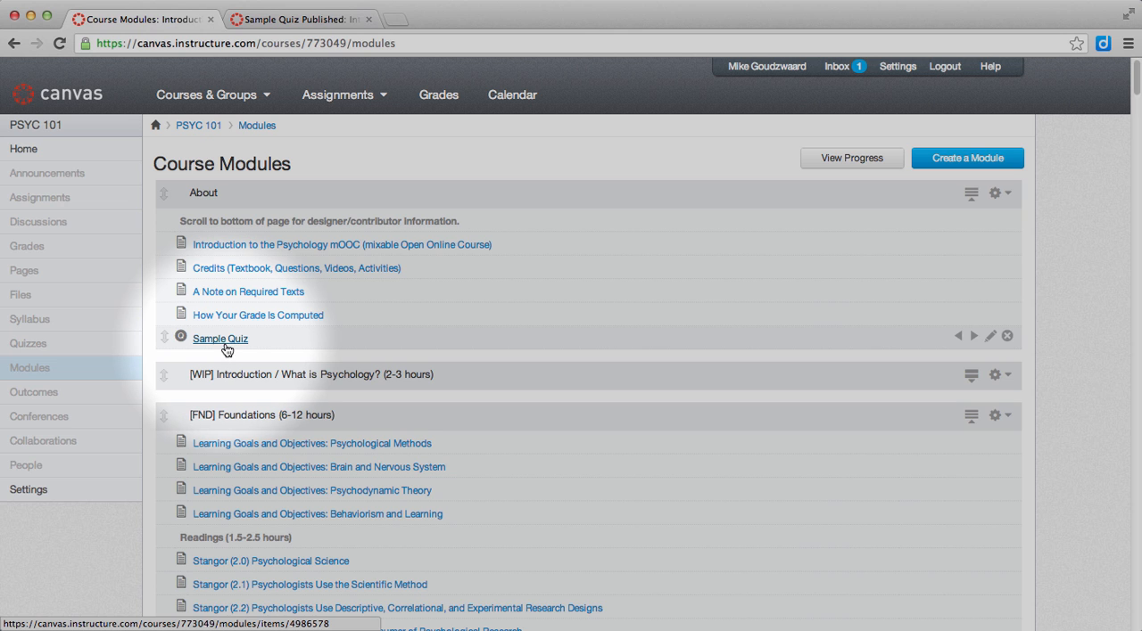
mouse_move(235, 346)
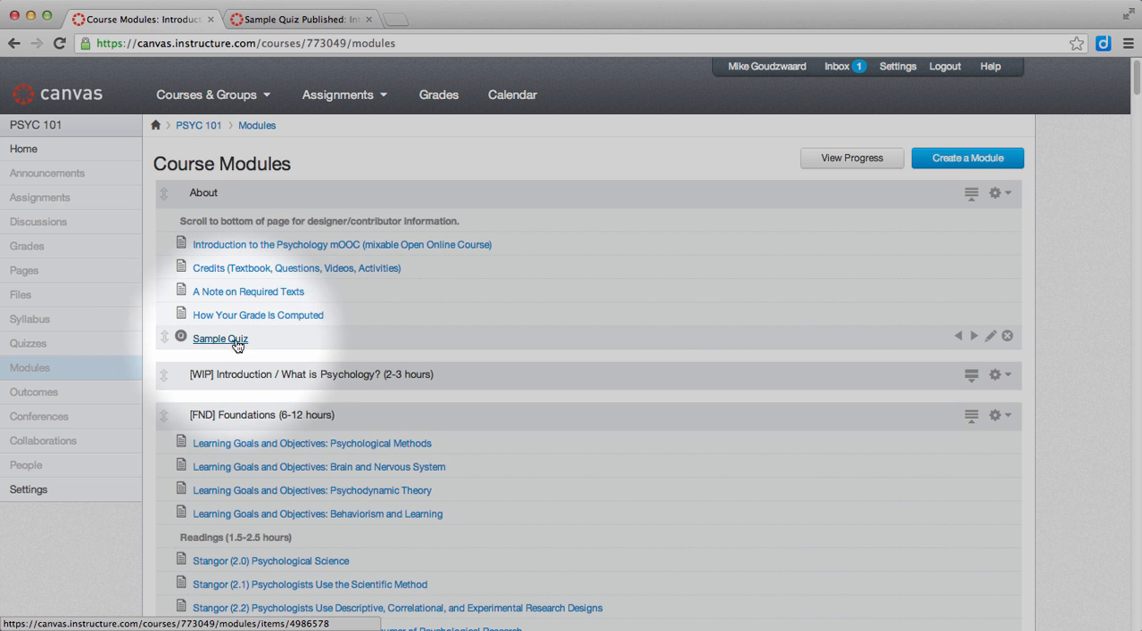
mouse_move(28, 343)
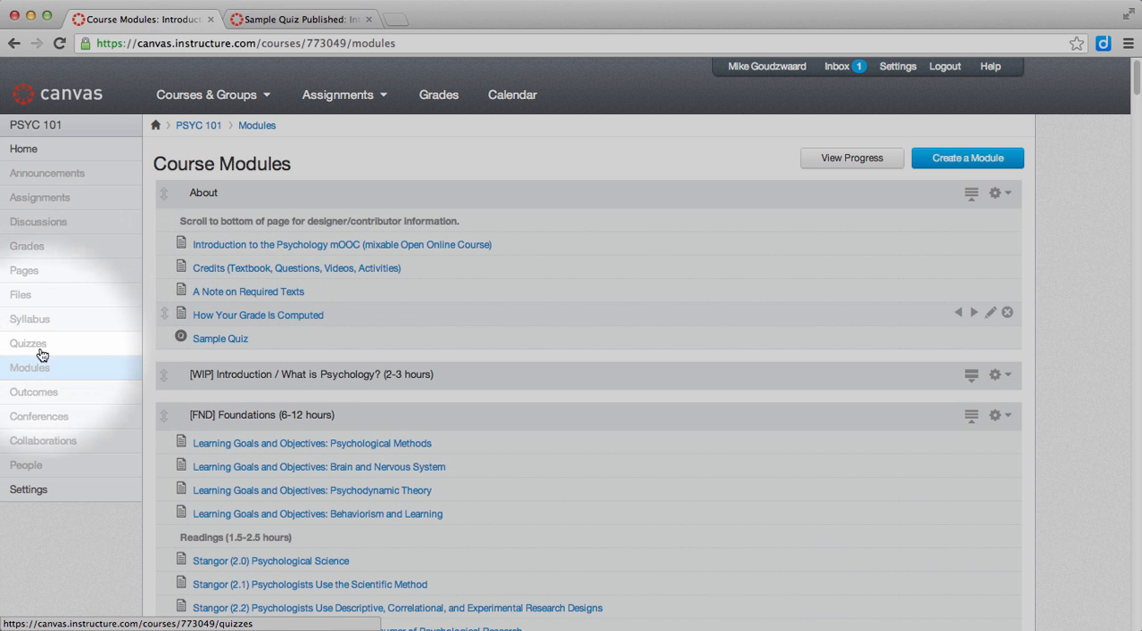
mouse_move(14, 350)
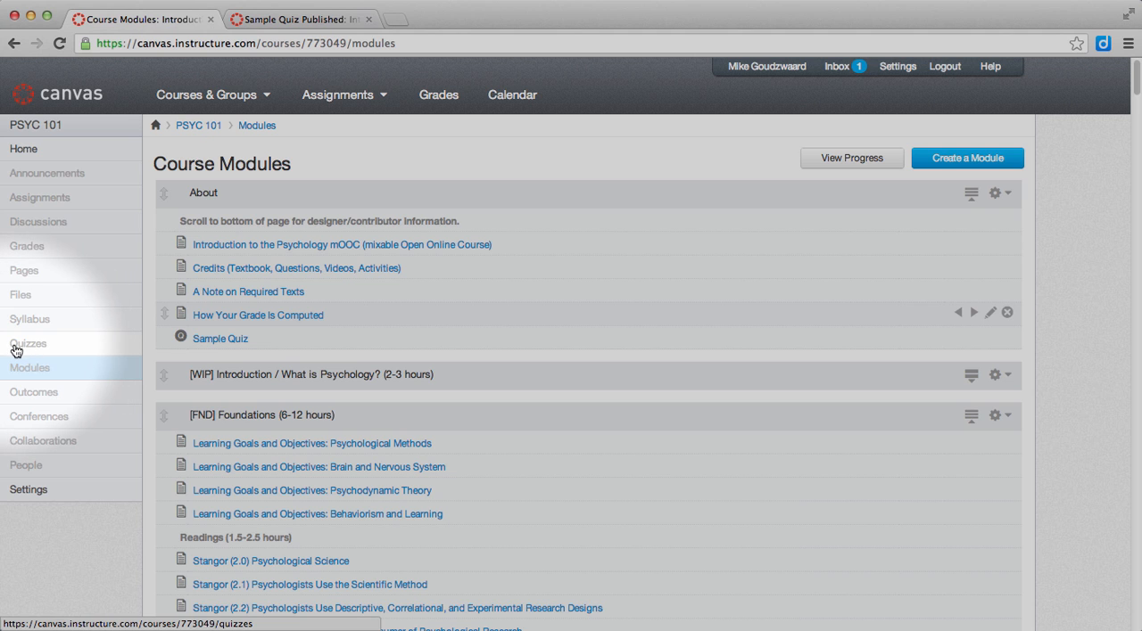
mouse_move(221, 339)
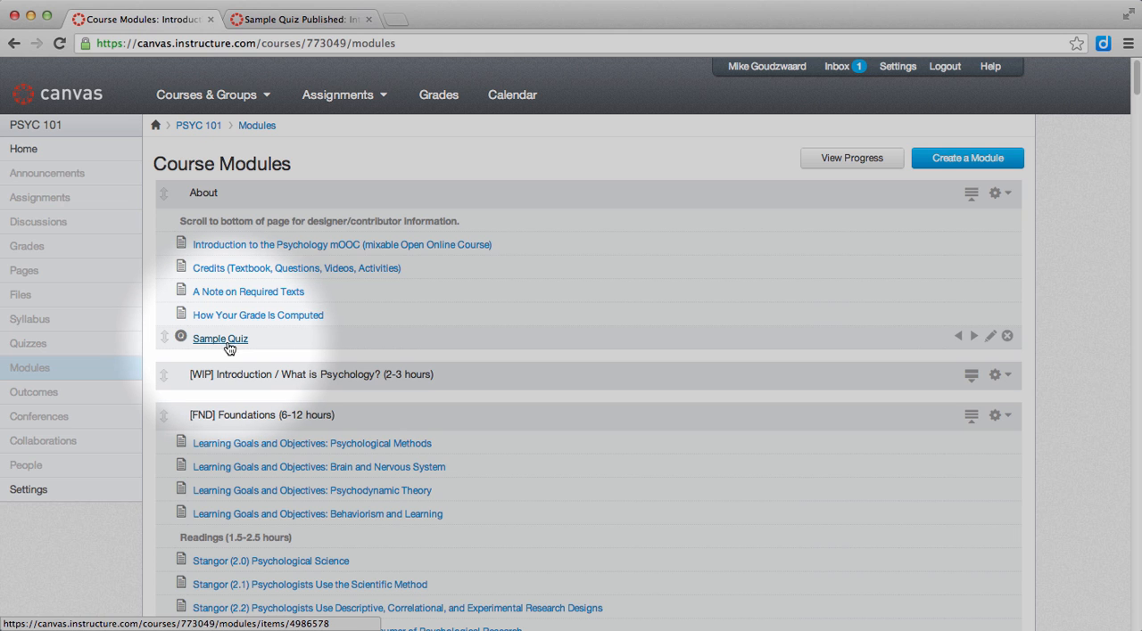
- Open the Sample Quiz item from the About module of PSYC 101
left_click(220, 339)
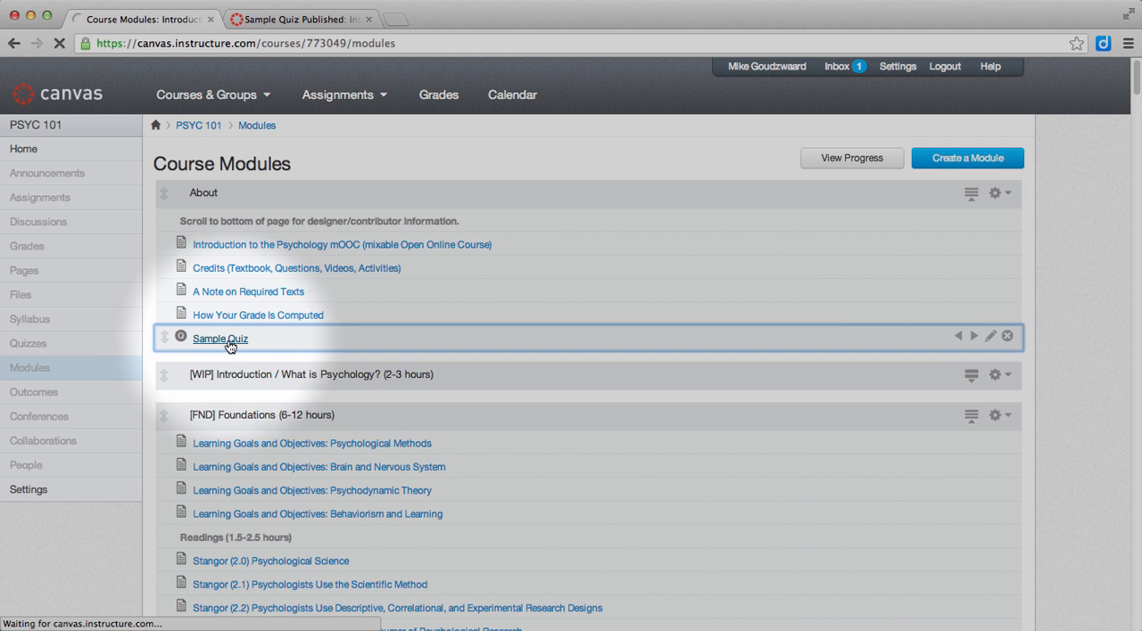
- Begin editing the unpublished 1-point Sample Quiz from its details page
left_click(220, 339)
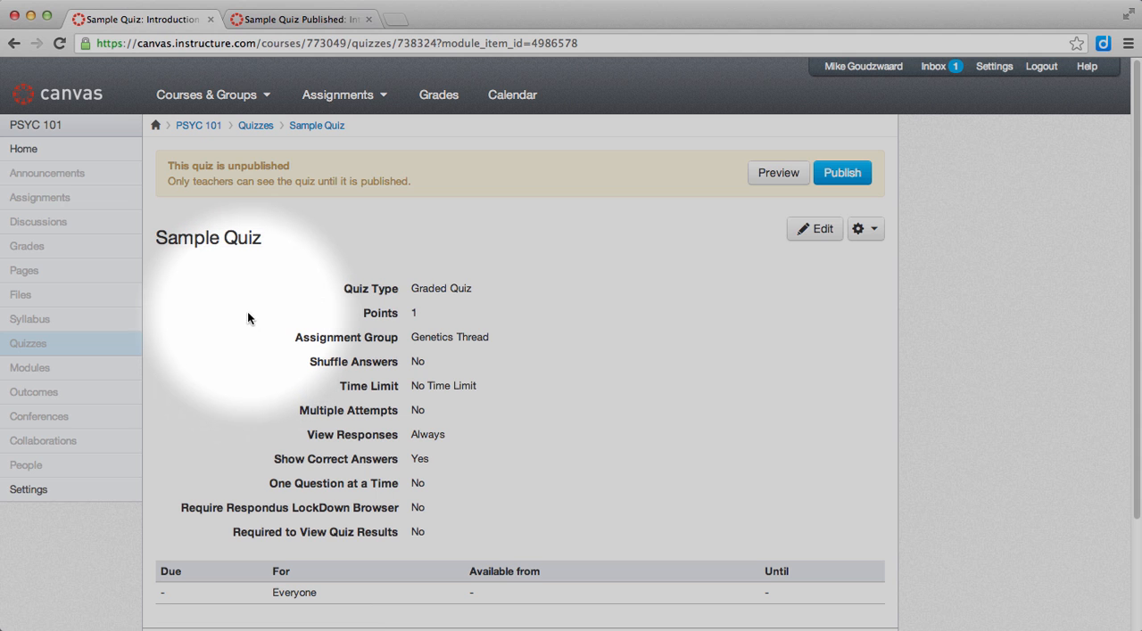
mouse_move(426, 331)
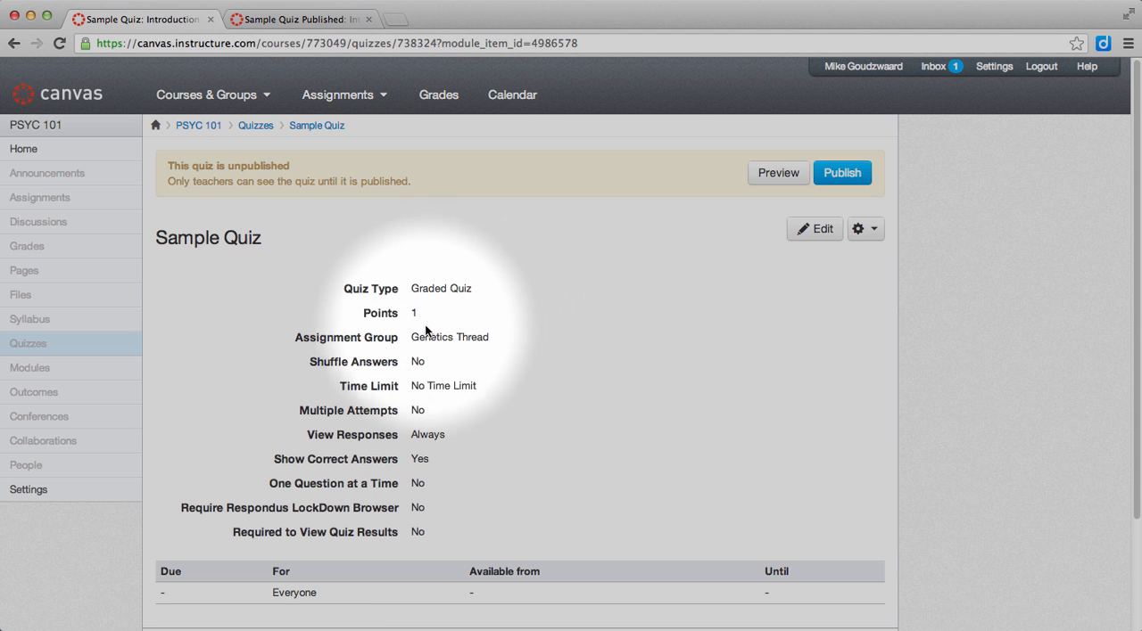
mouse_move(389, 307)
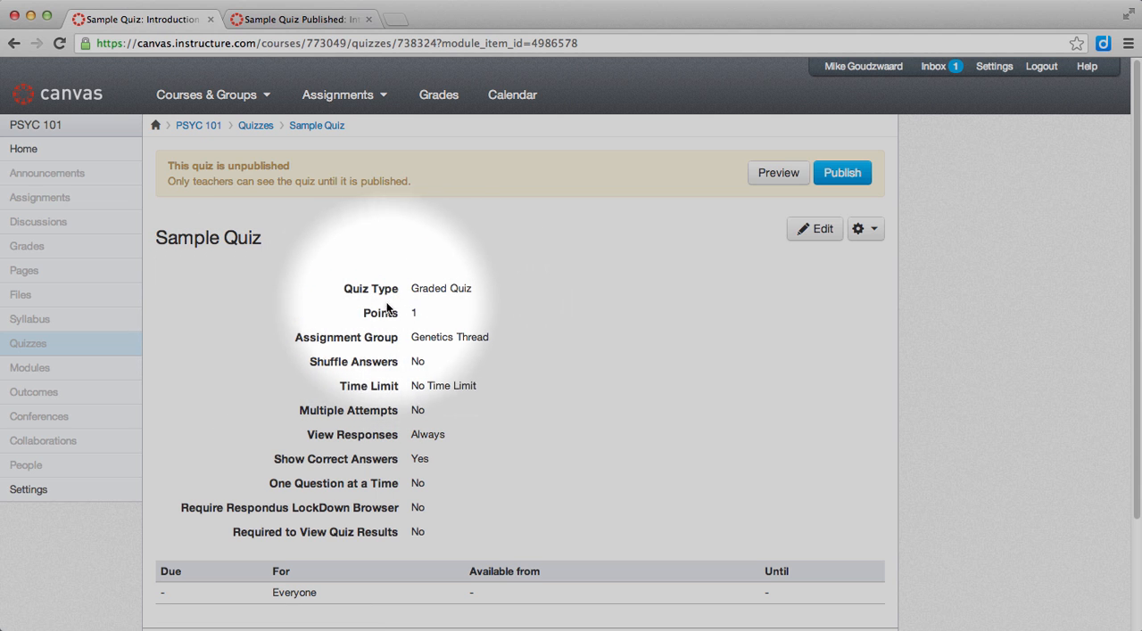
mouse_move(740, 316)
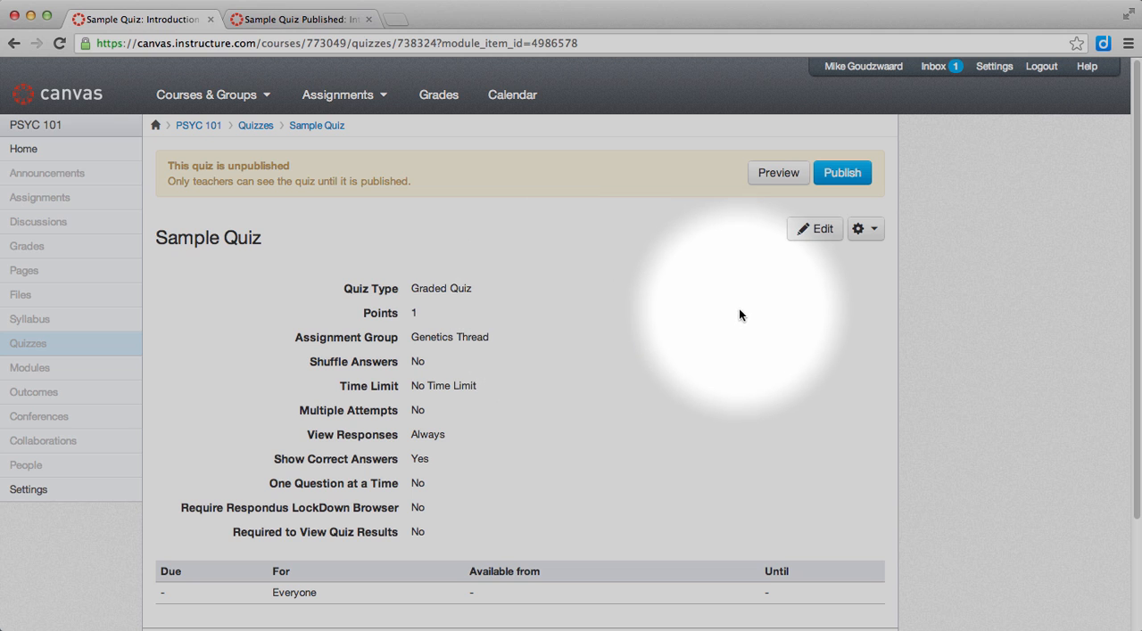
mouse_move(813, 228)
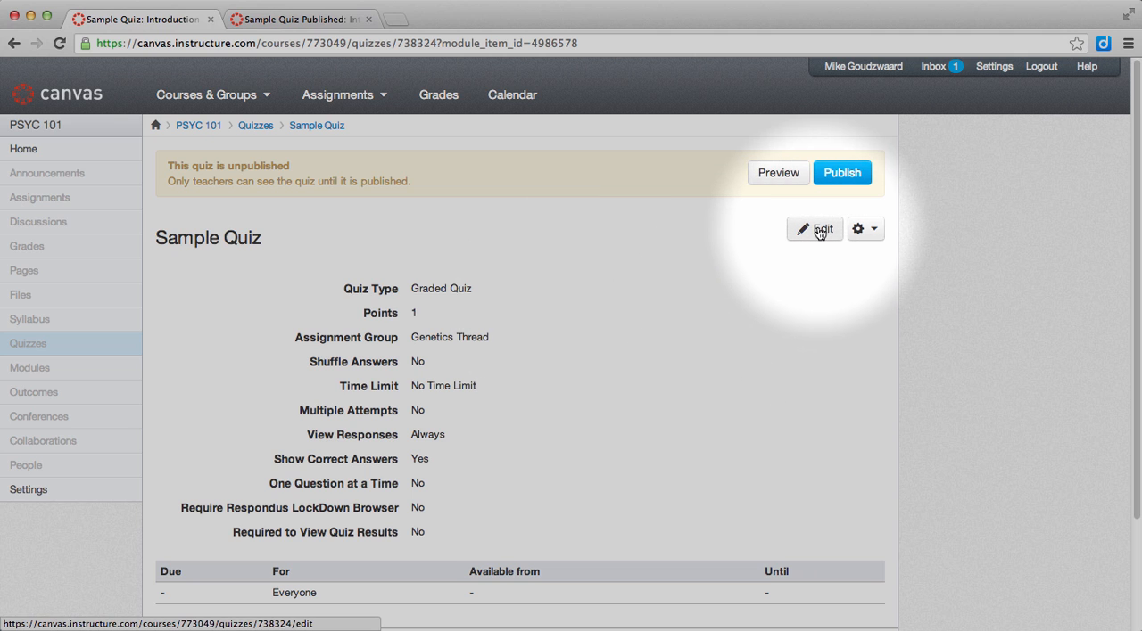
left_click(813, 228)
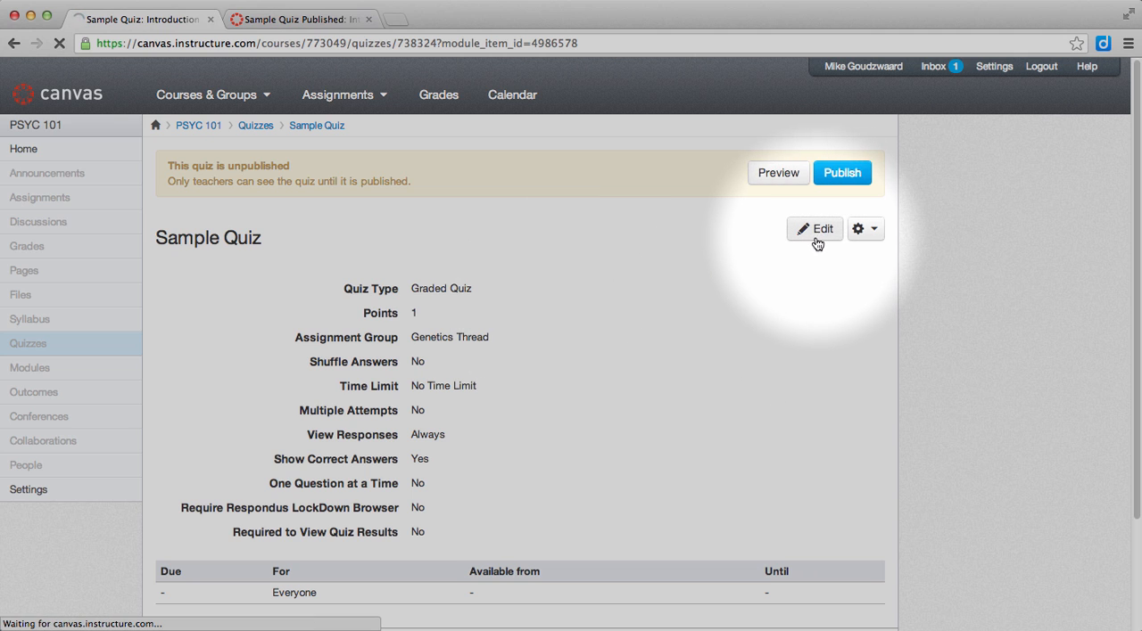
- Show the quiz's Questions list with its single 1-point Sample Question
left_click(813, 229)
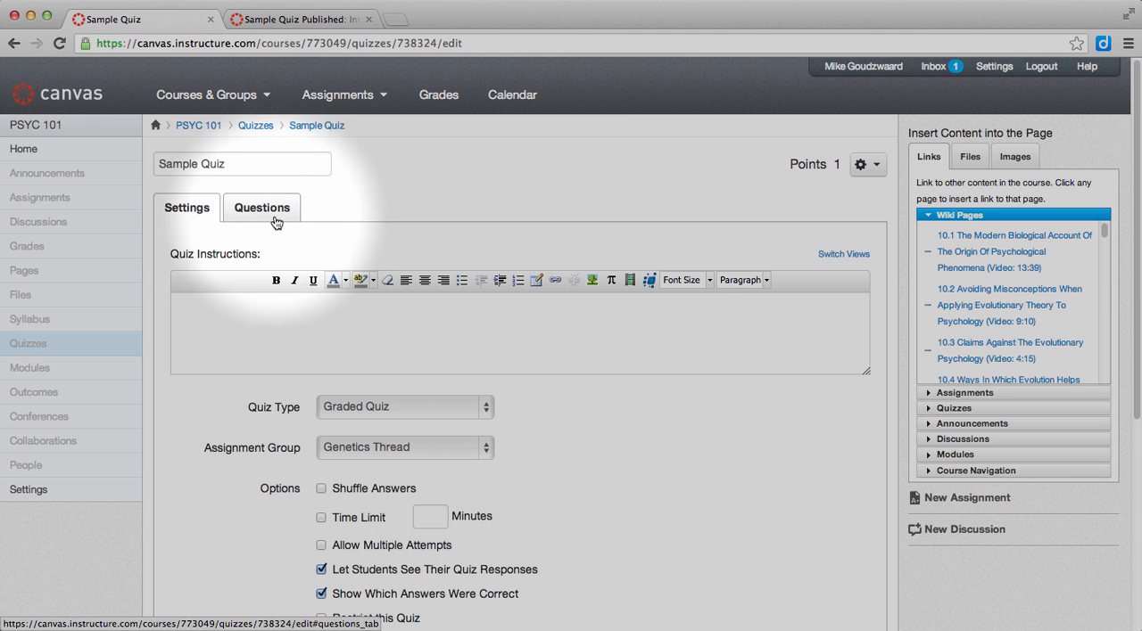
left_click(261, 207)
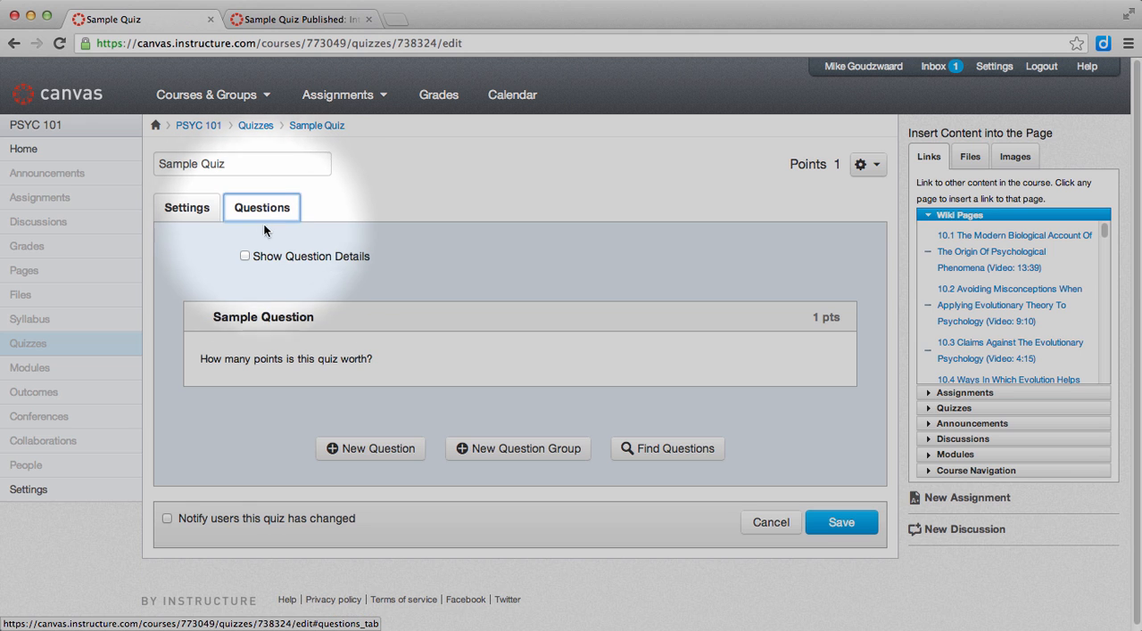
mouse_move(425, 345)
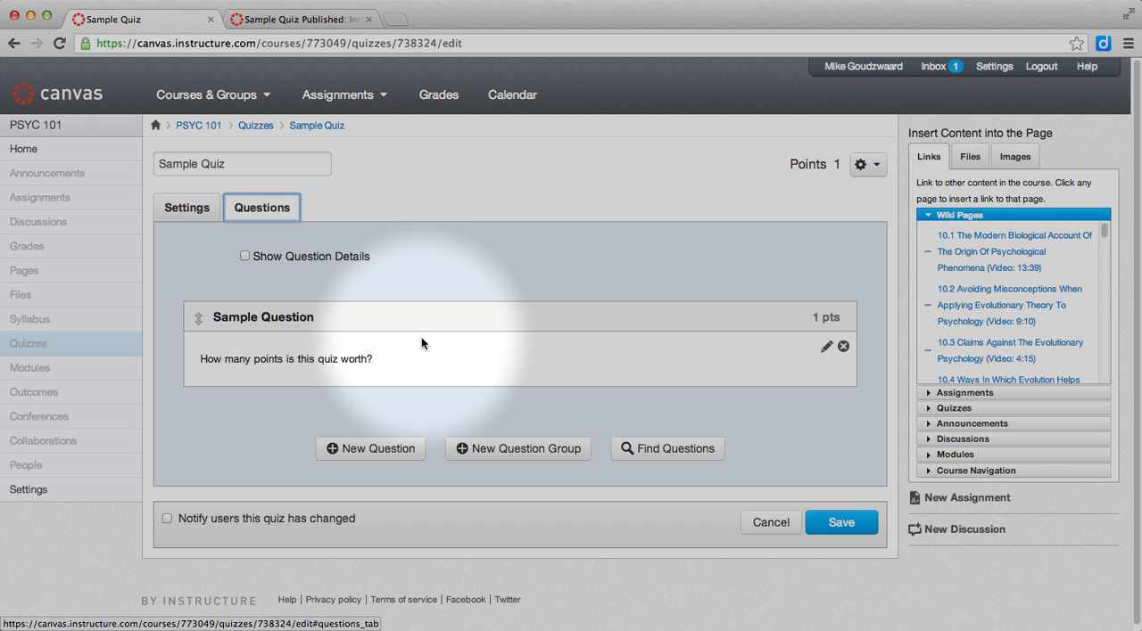
mouse_move(817, 357)
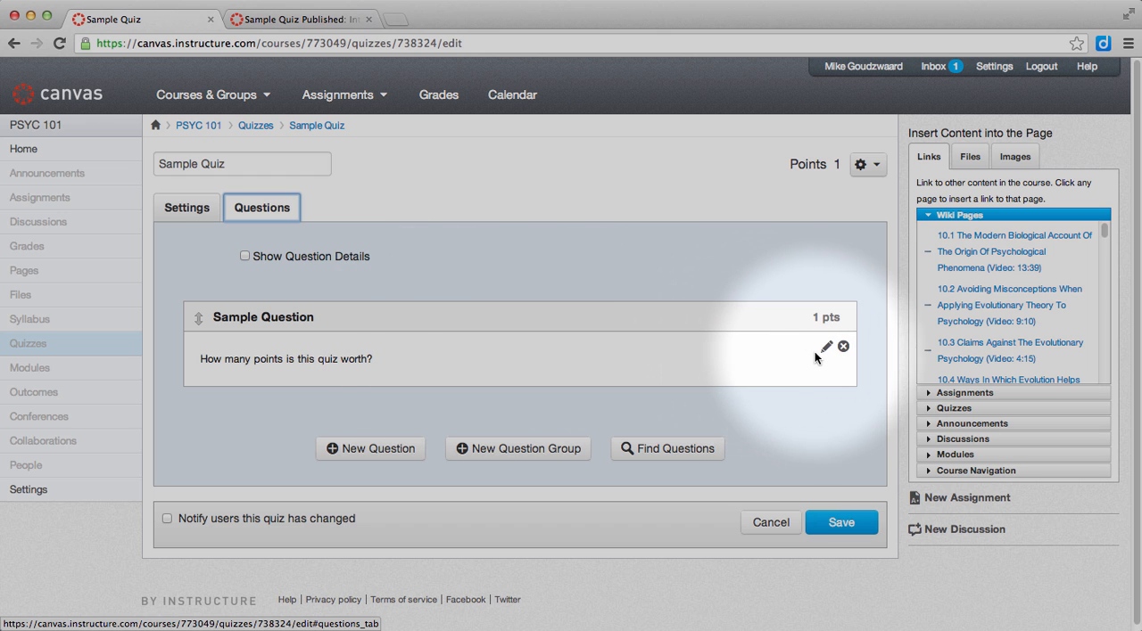
- Change the Sample Question from 1 to 2 points and update it
left_click(826, 346)
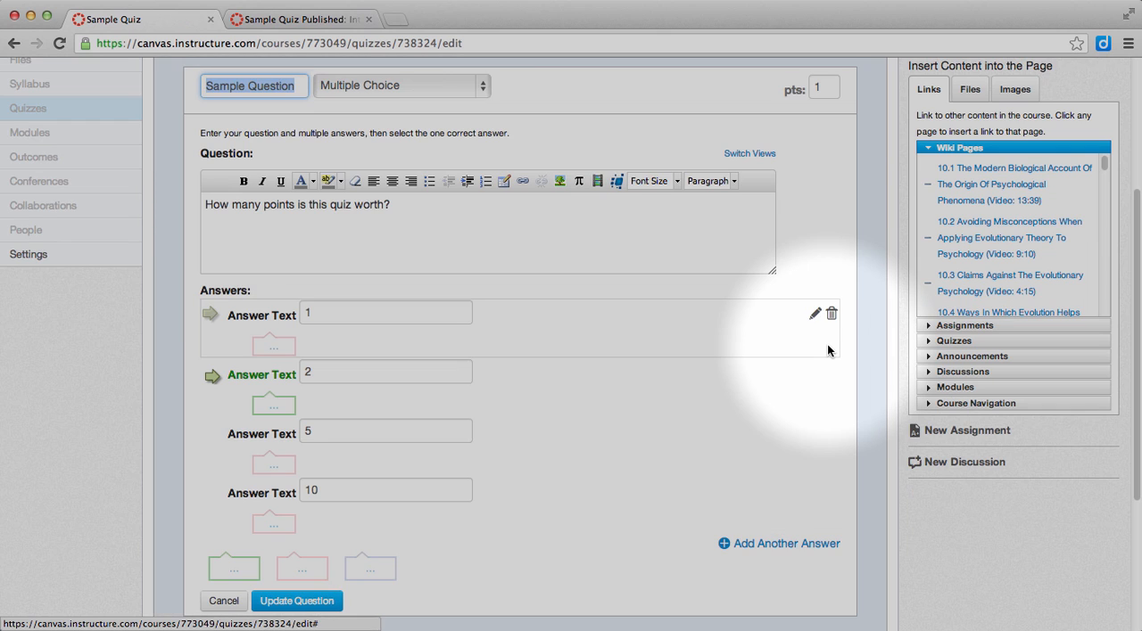
scroll("up", 3)
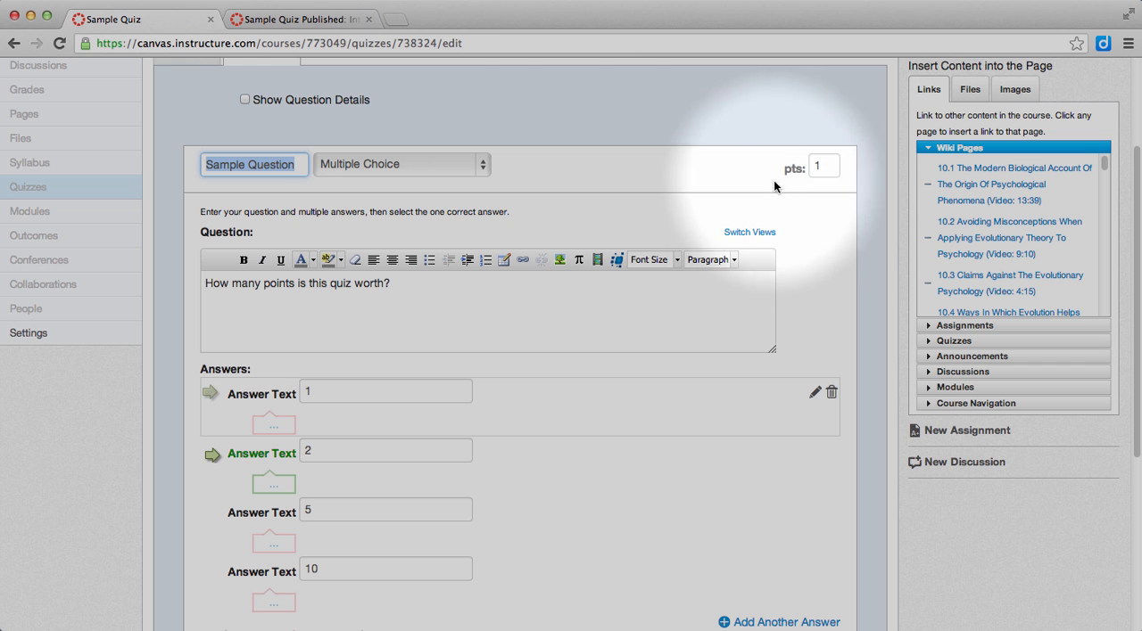
left_click(820, 168)
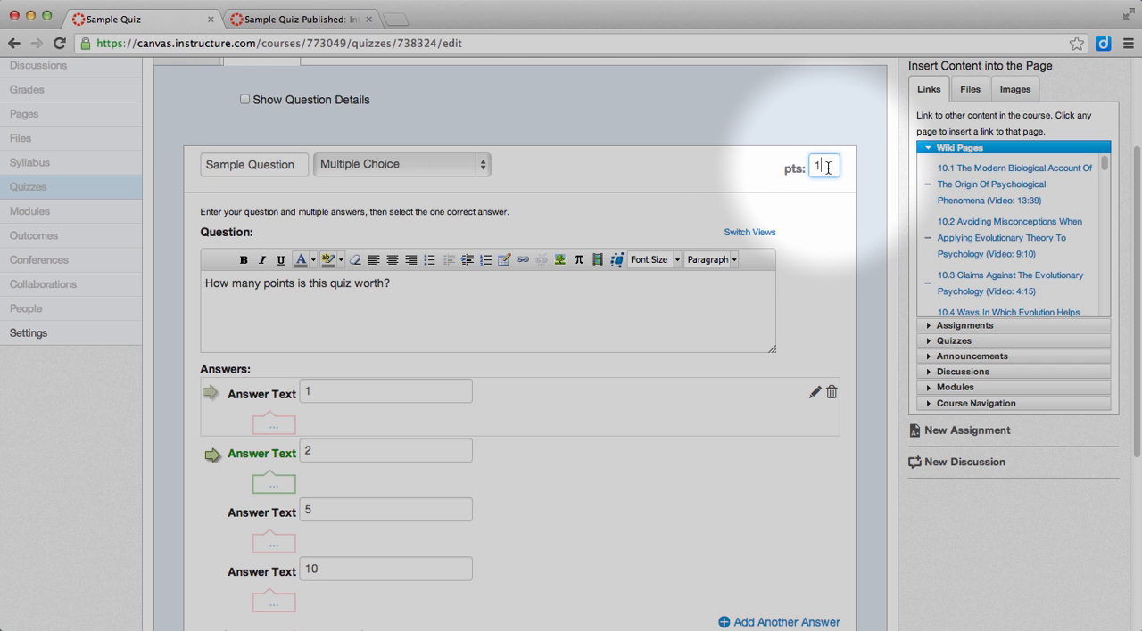
type("2")
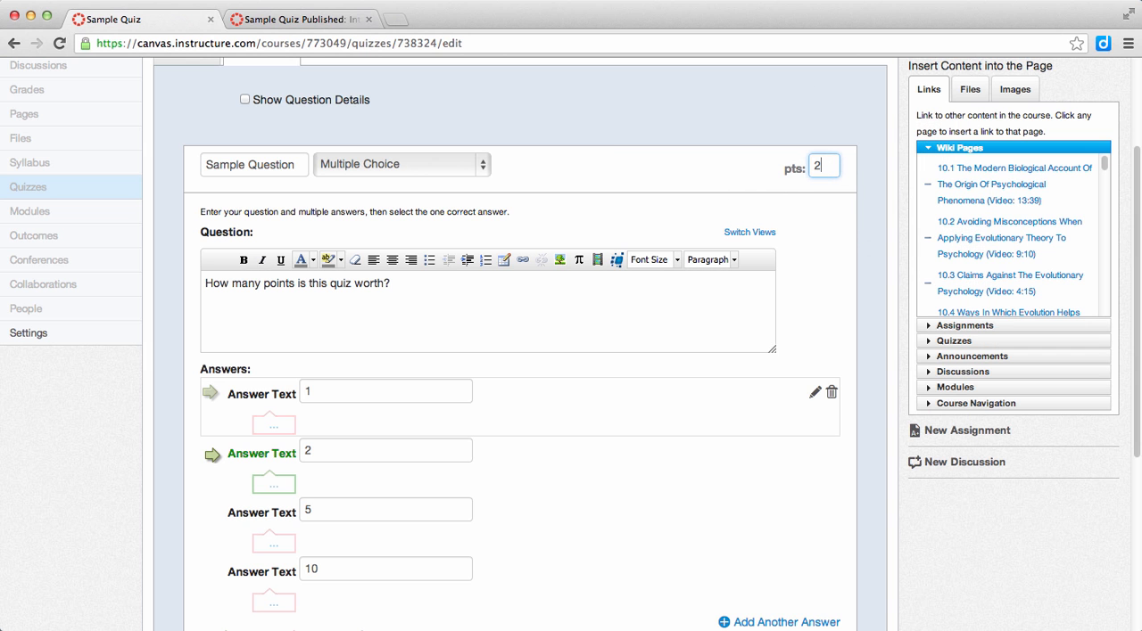
scroll("down", 3)
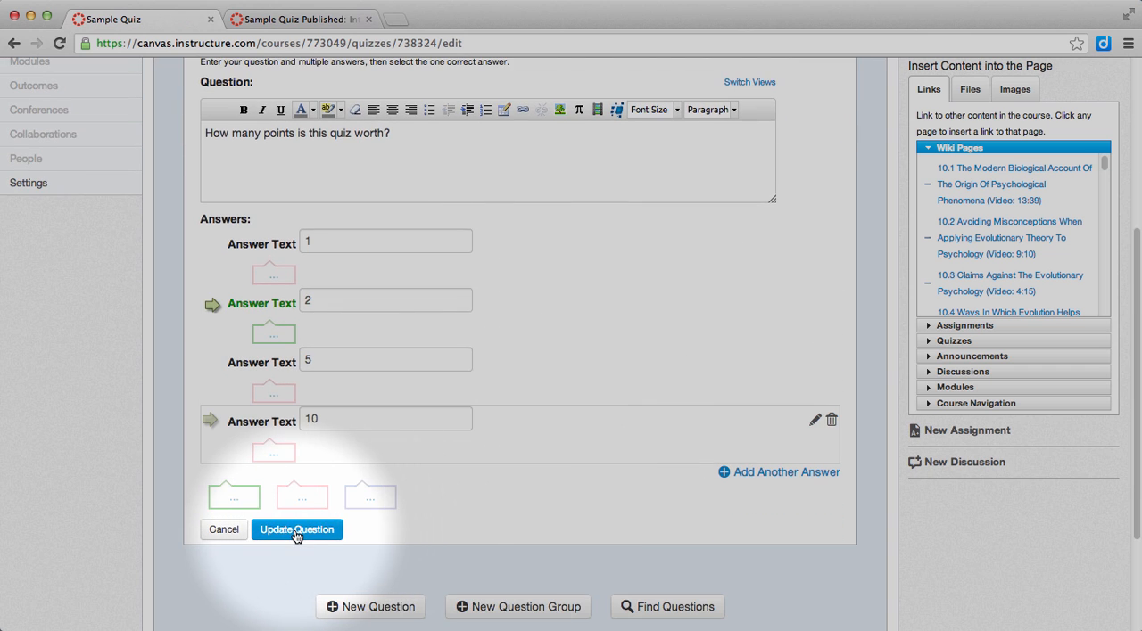
left_click(296, 530)
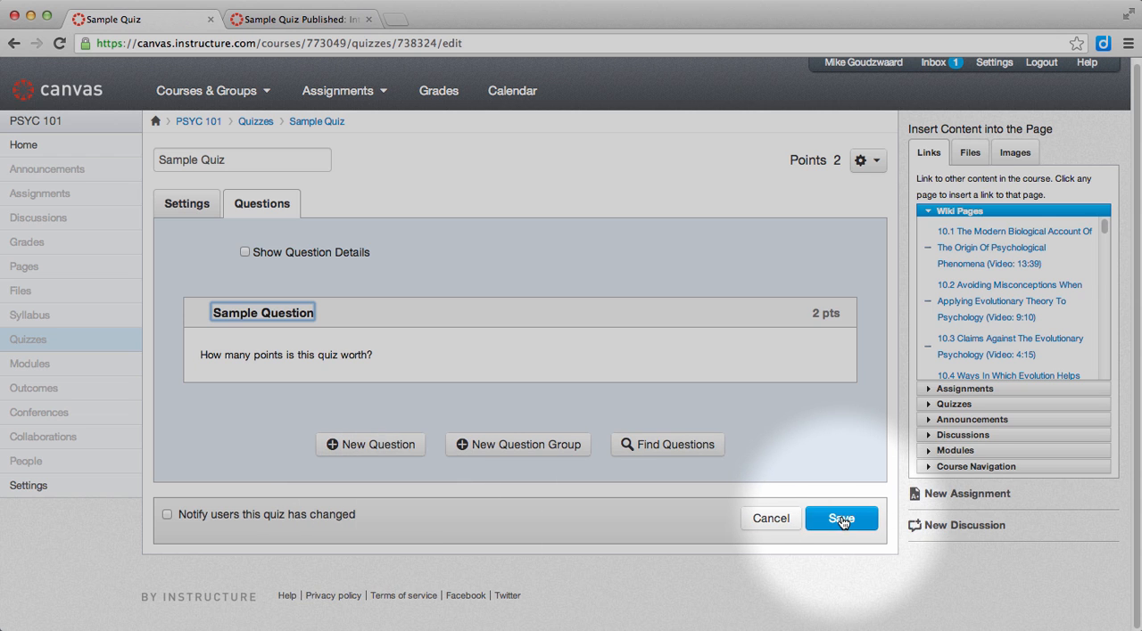
left_click(840, 518)
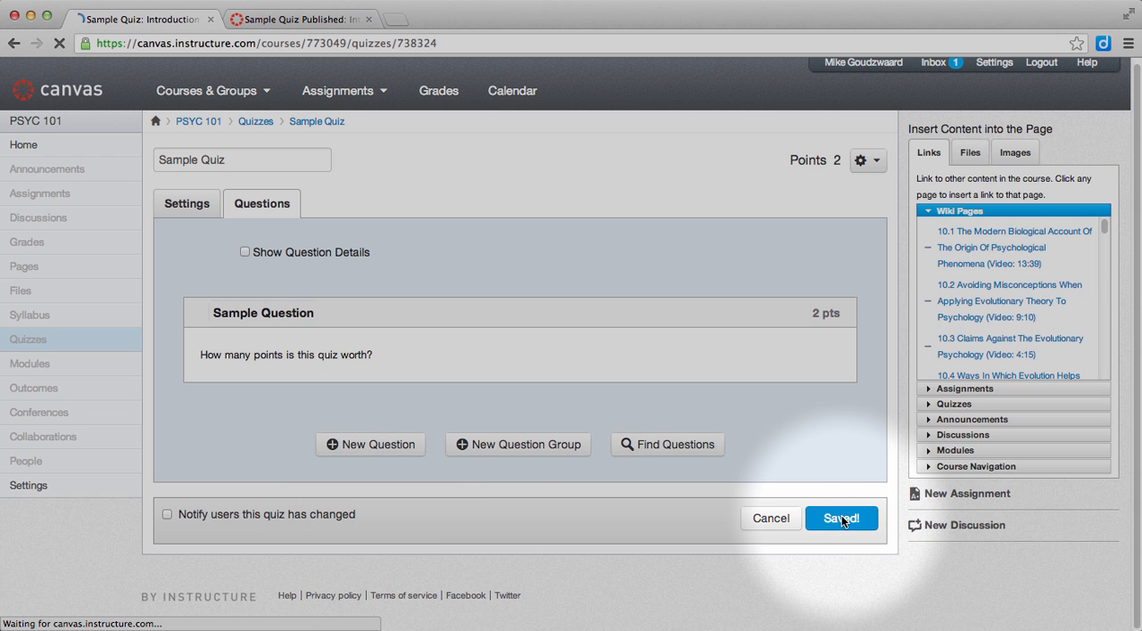
left_click(841, 517)
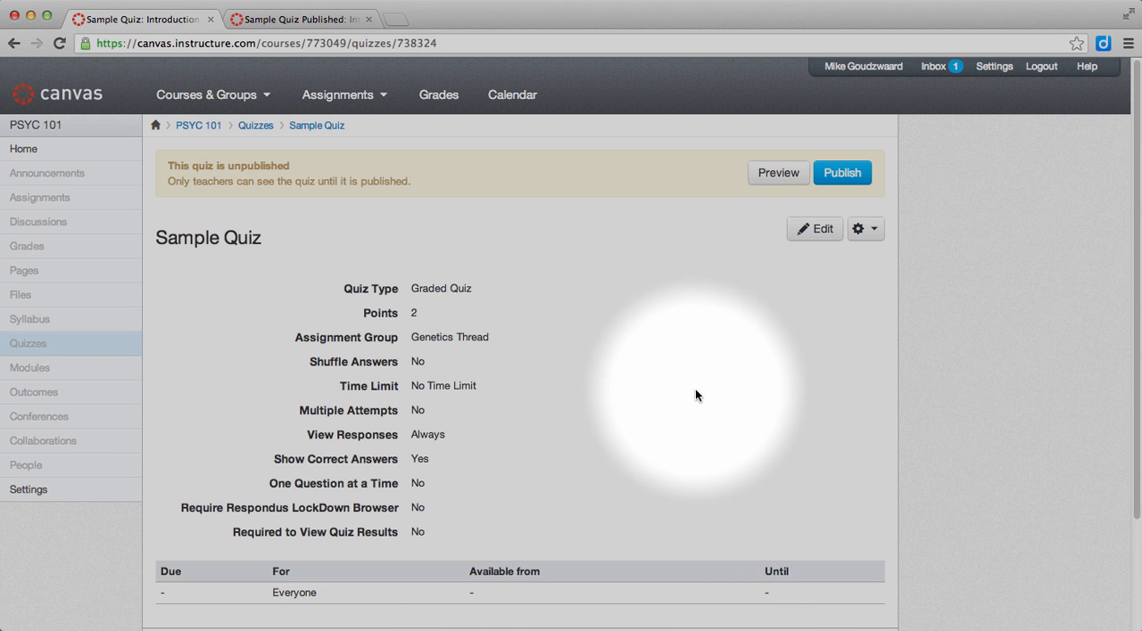
mouse_move(703, 393)
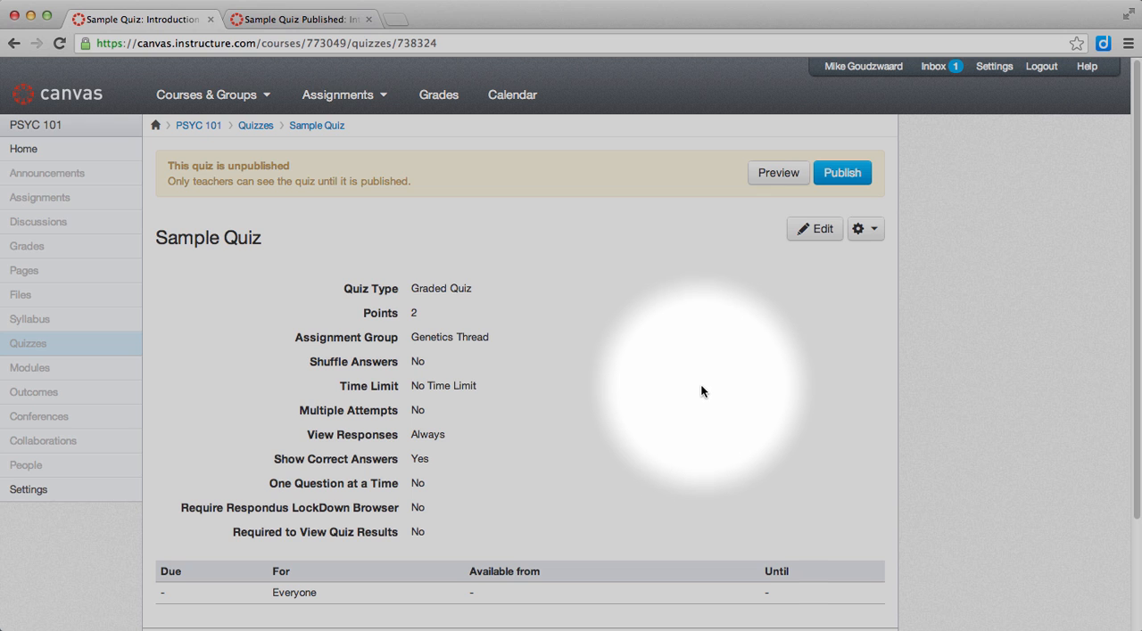
mouse_move(706, 400)
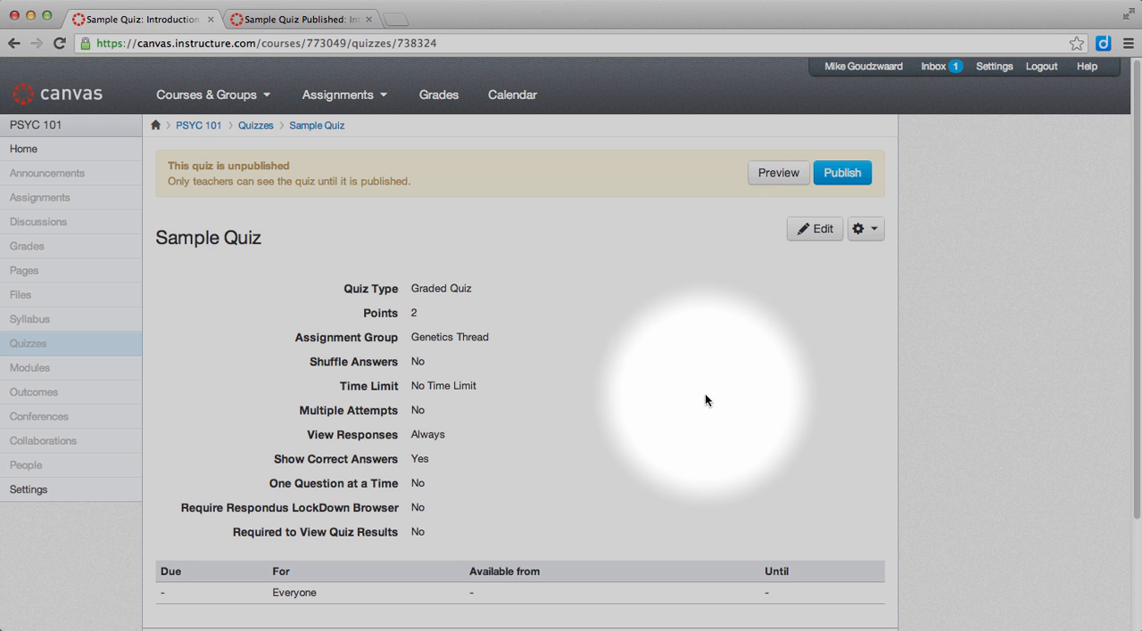
mouse_move(421, 312)
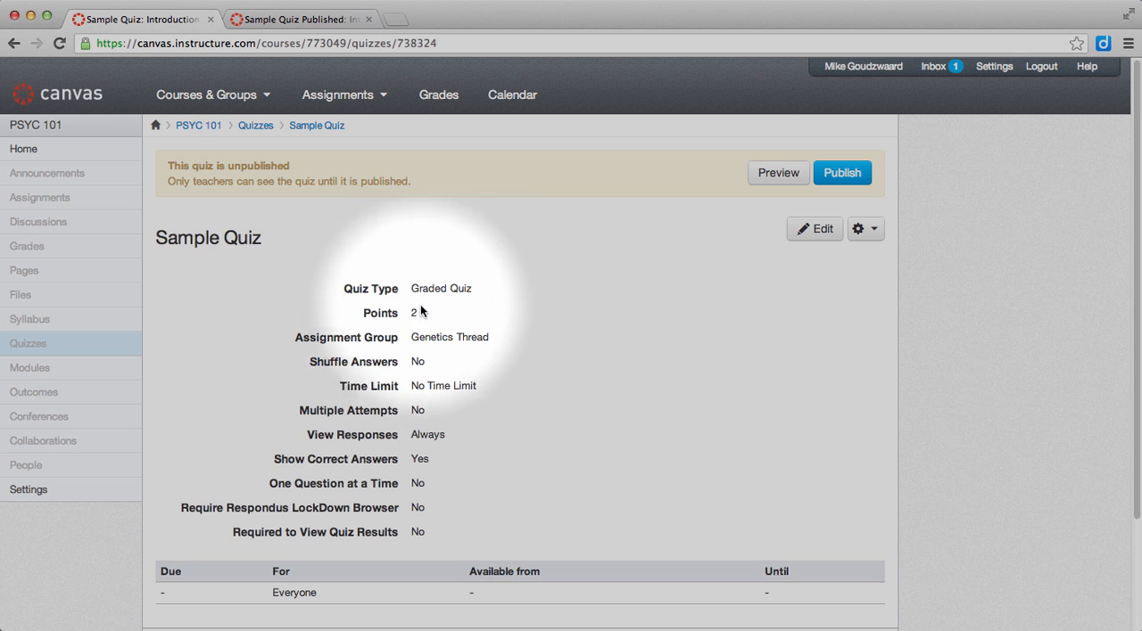
mouse_move(435, 356)
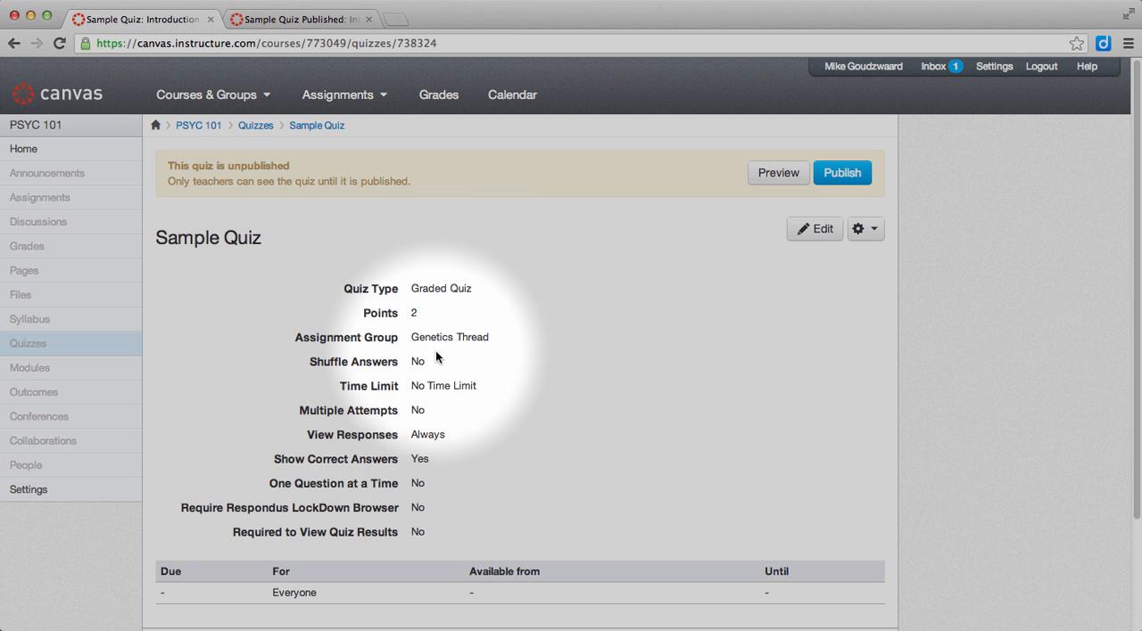
mouse_move(451, 357)
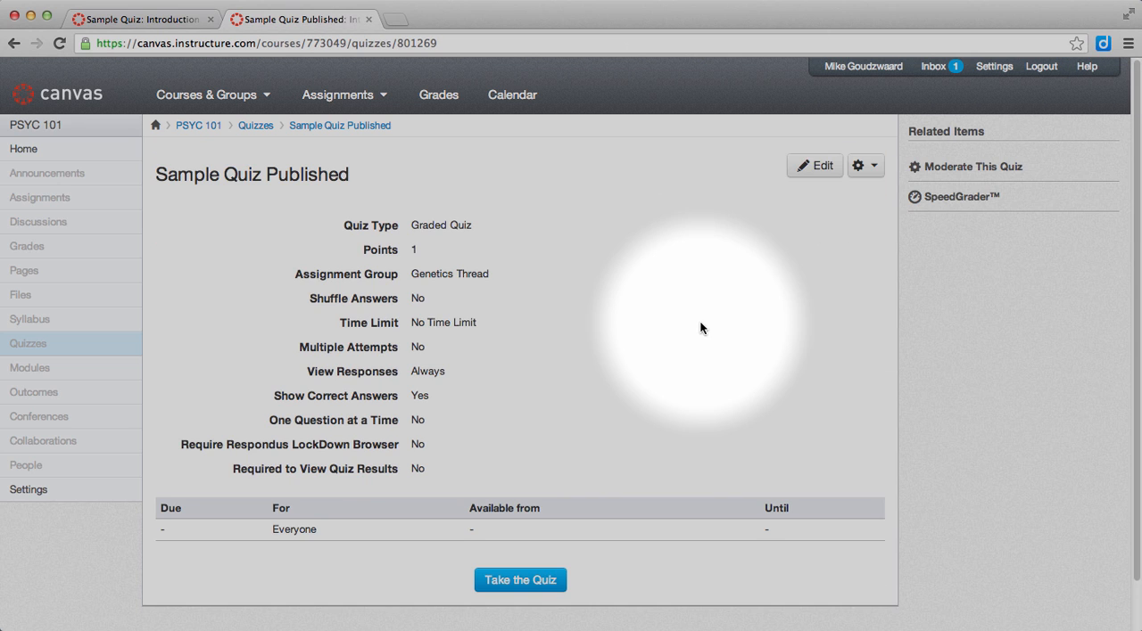
mouse_move(717, 320)
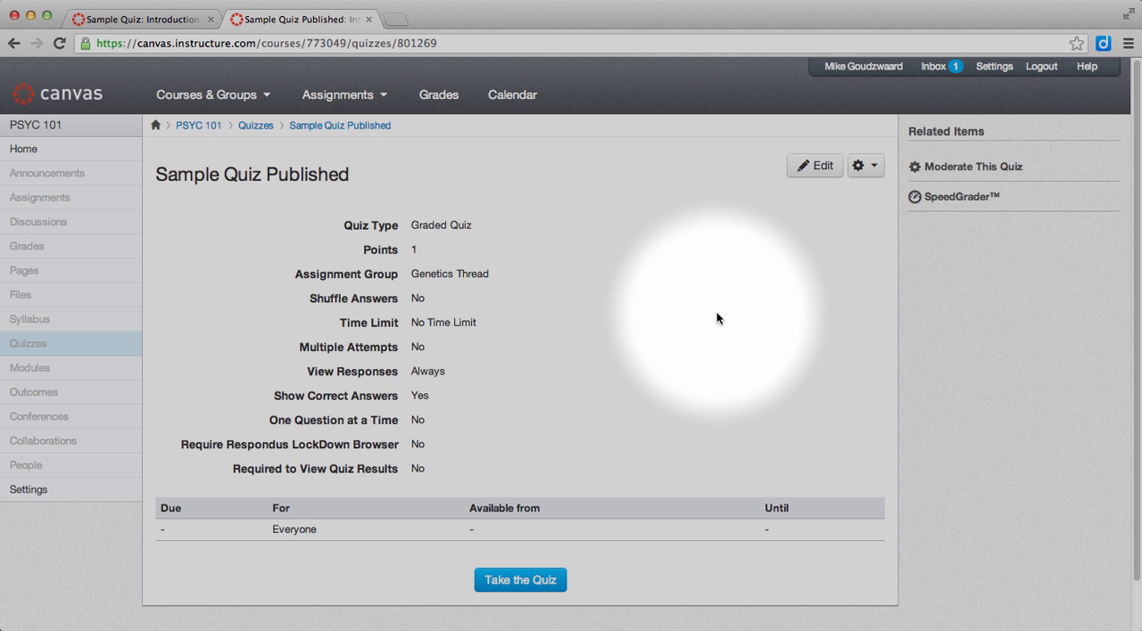
mouse_move(508, 271)
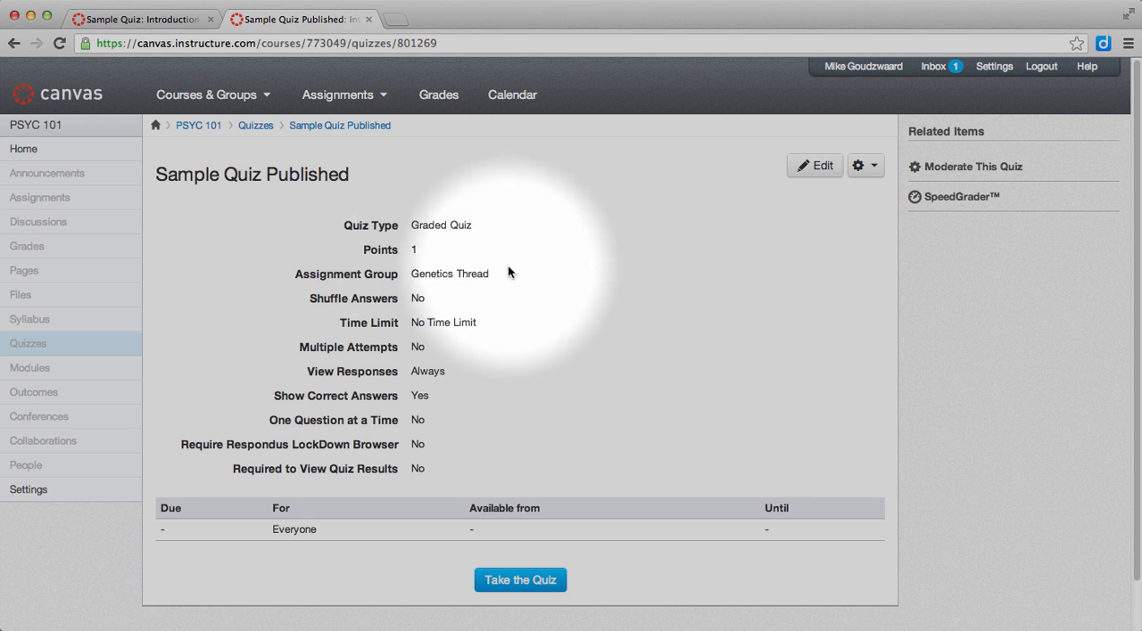
mouse_move(817, 166)
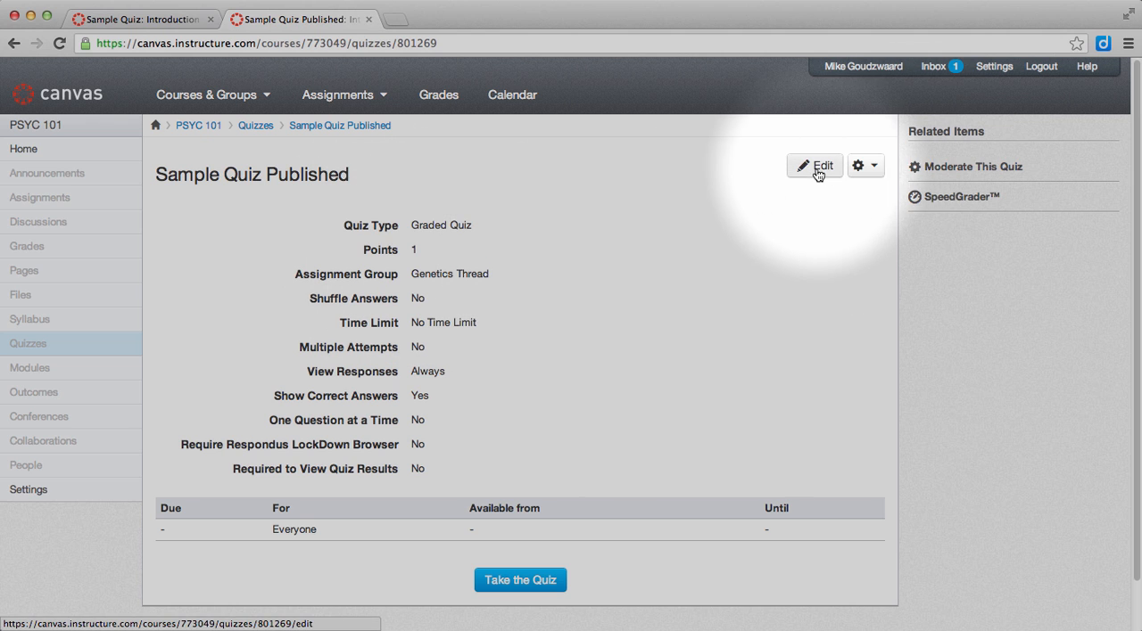
- Bring up the edit page of the 1-point Sample Quiz Published
left_click(814, 166)
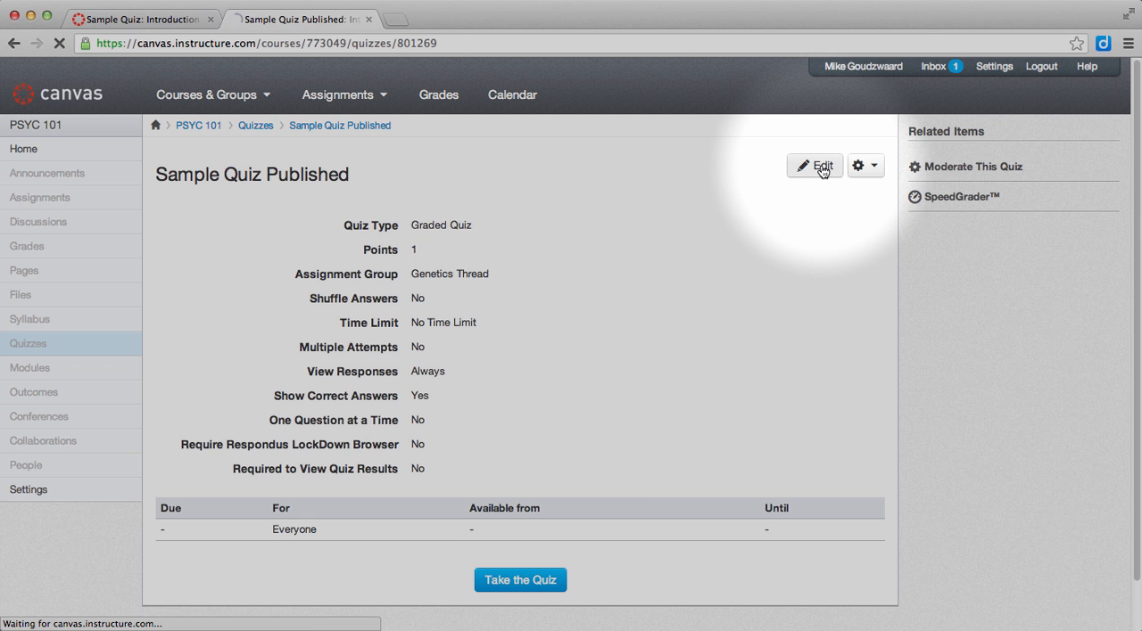
left_click(813, 166)
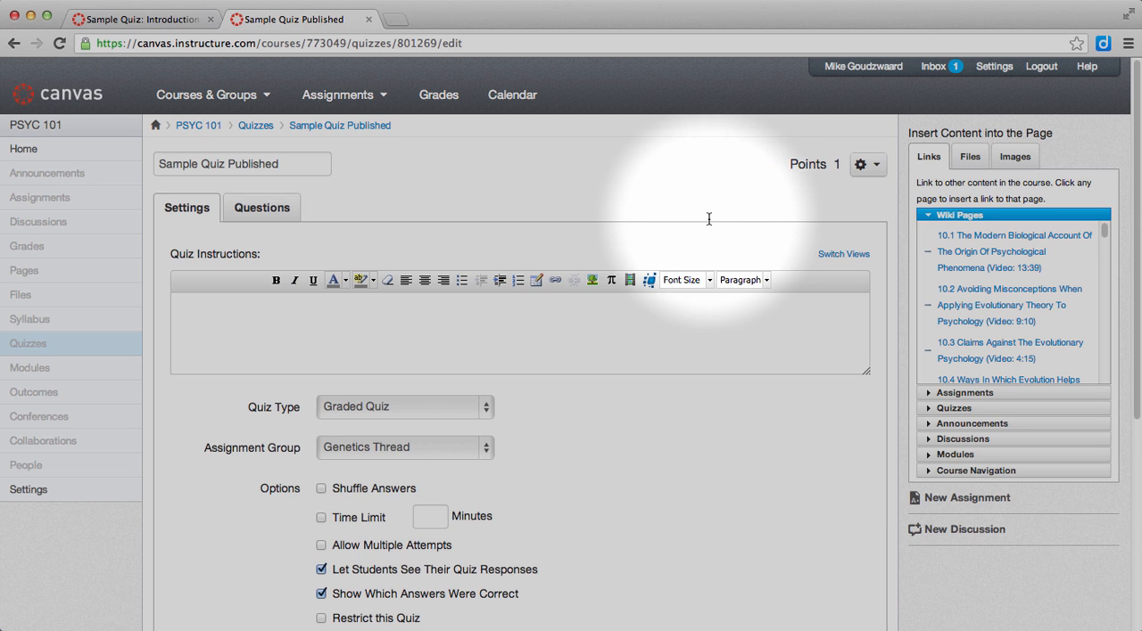
mouse_move(261, 207)
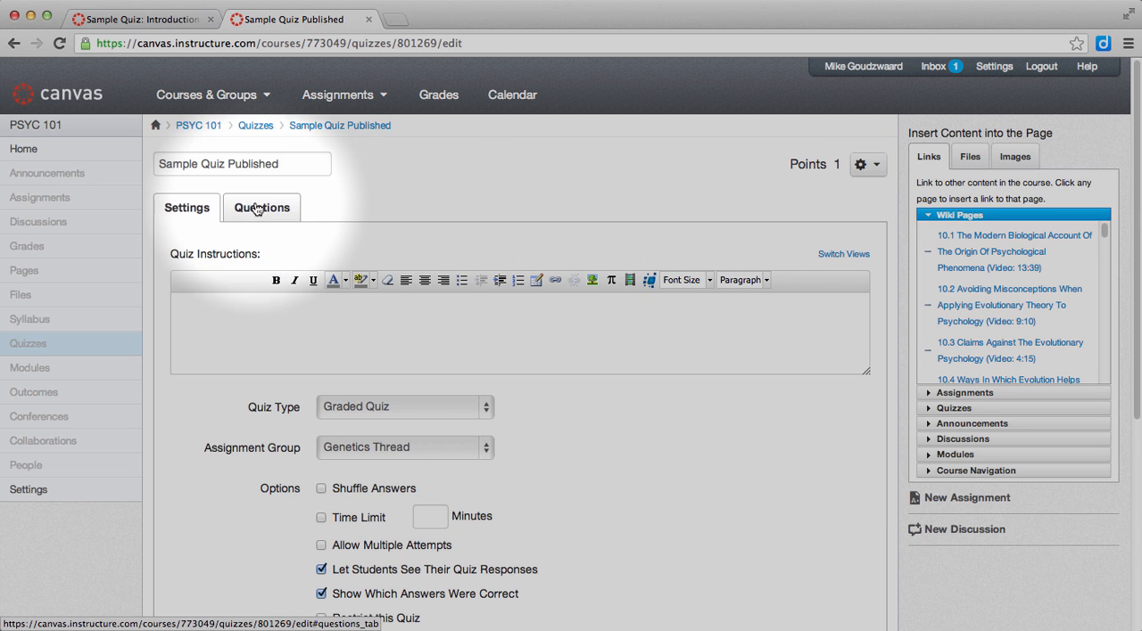
- Set the days-in-a-week question to 2 points, update it, and save the quiz
left_click(260, 207)
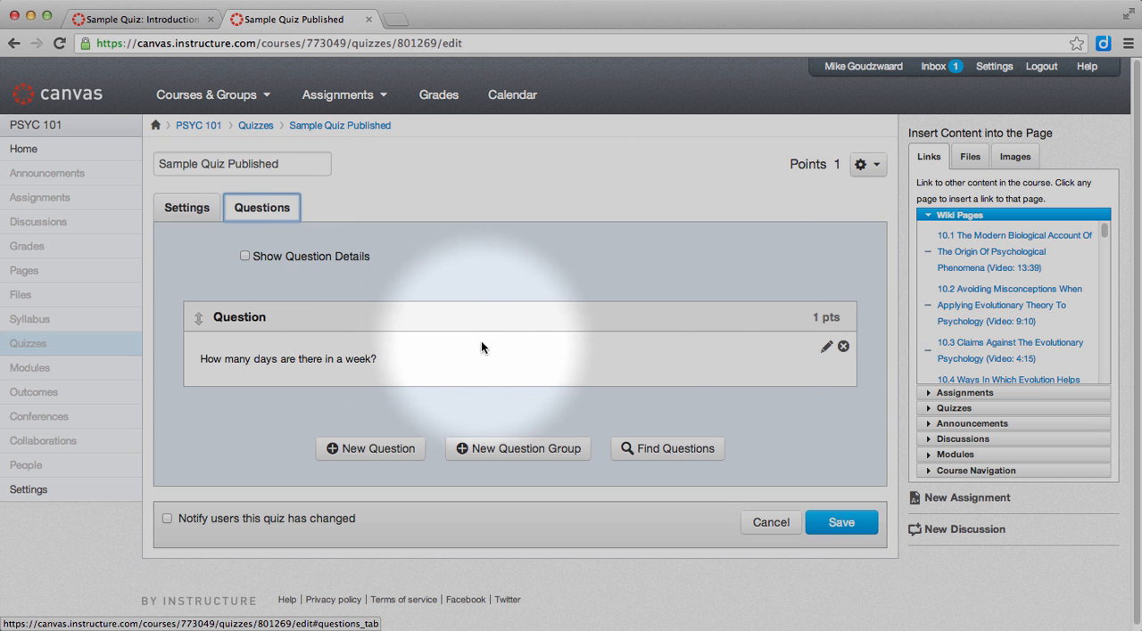
mouse_move(824, 350)
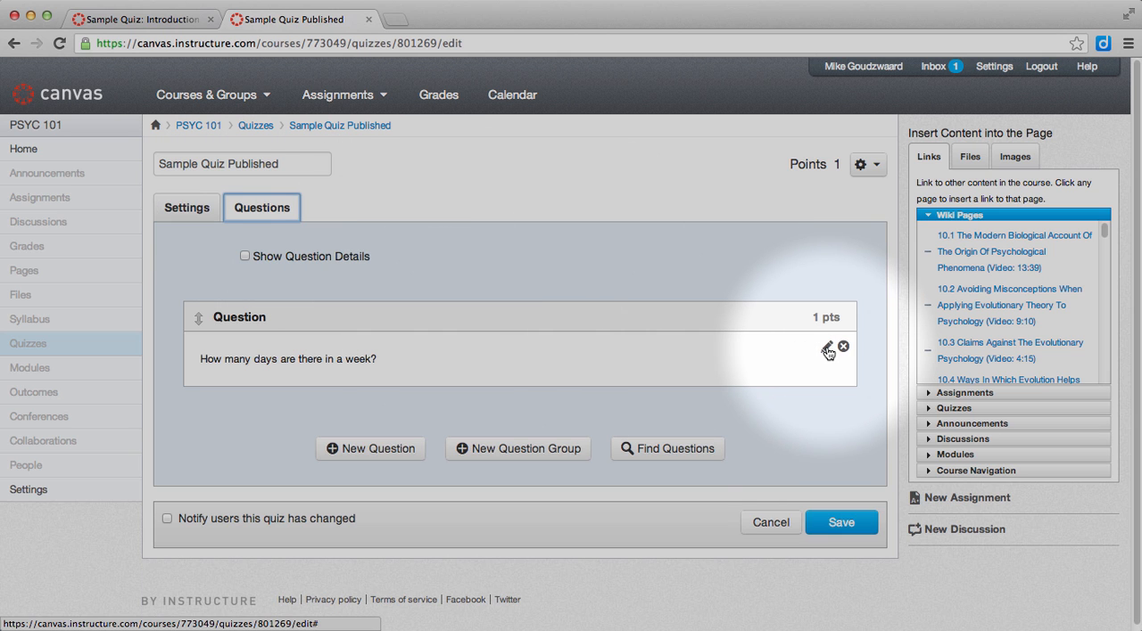
left_click(828, 346)
type("2")
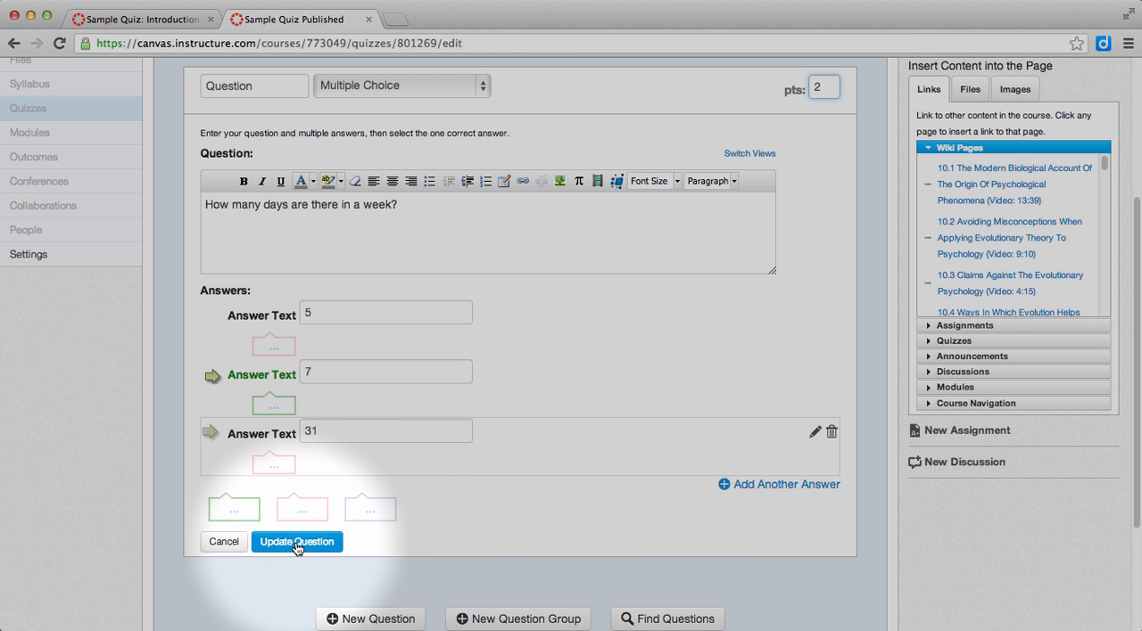
left_click(296, 543)
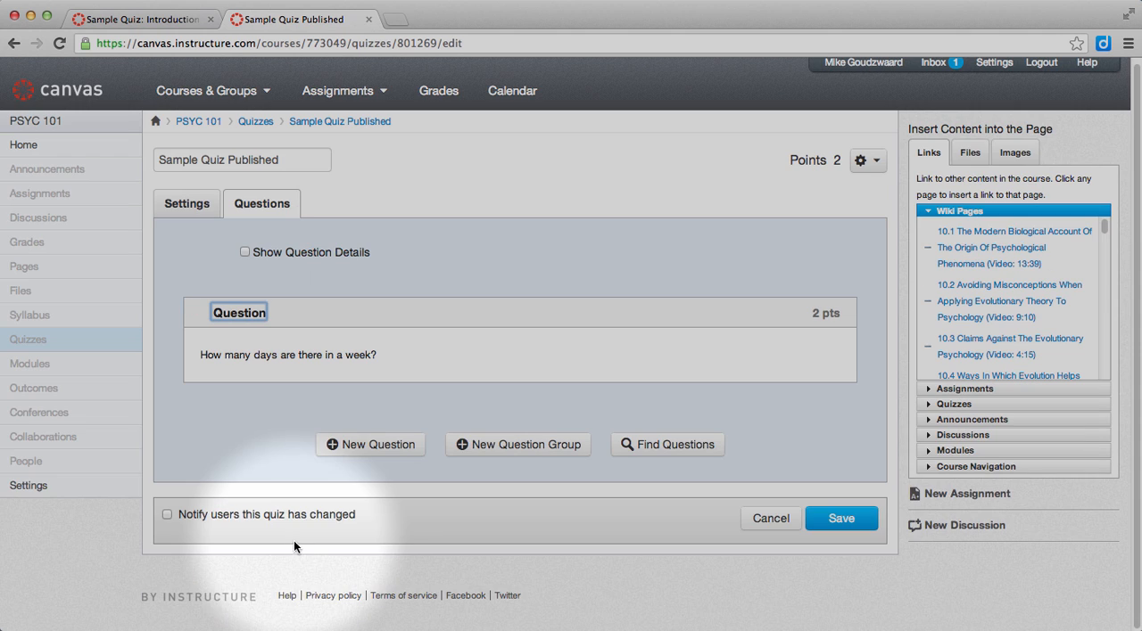
left_click(840, 517)
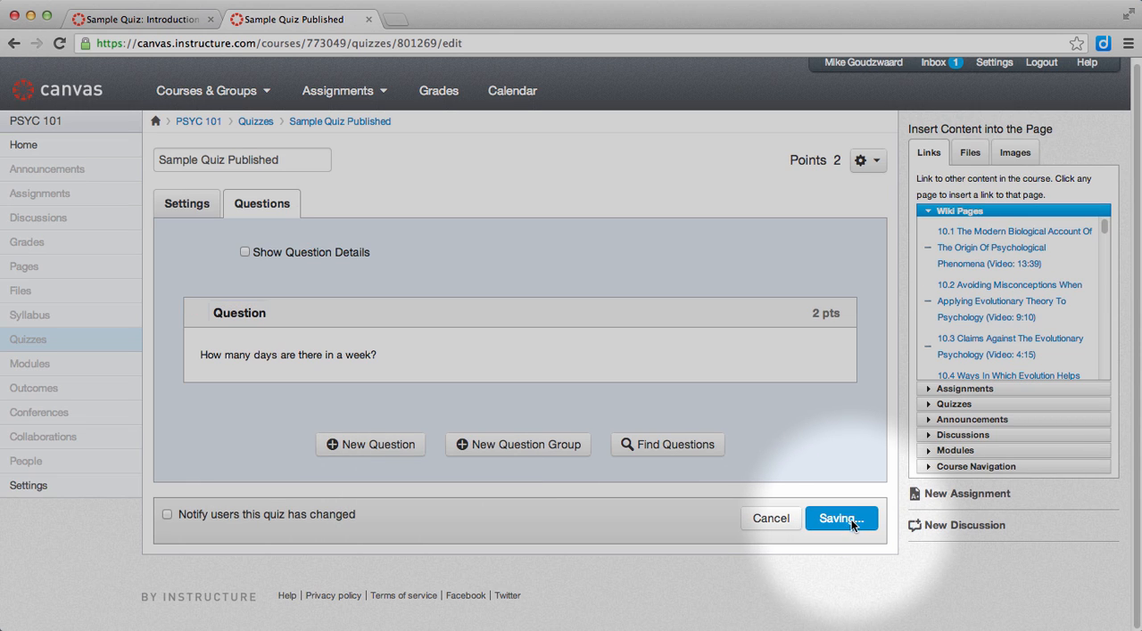
left_click(839, 518)
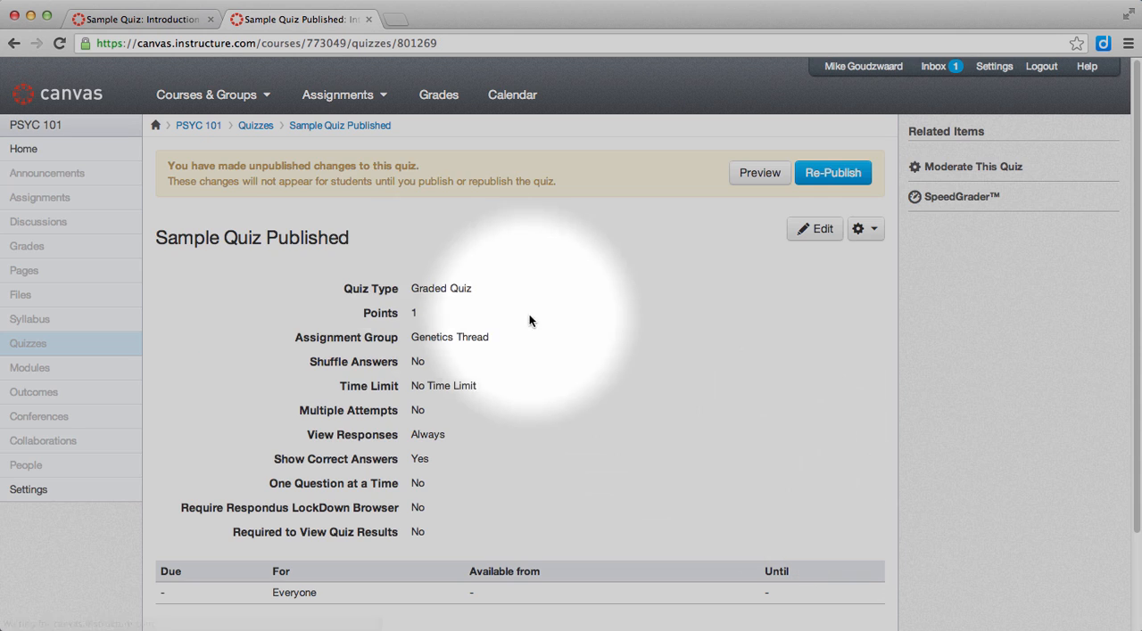
mouse_move(419, 303)
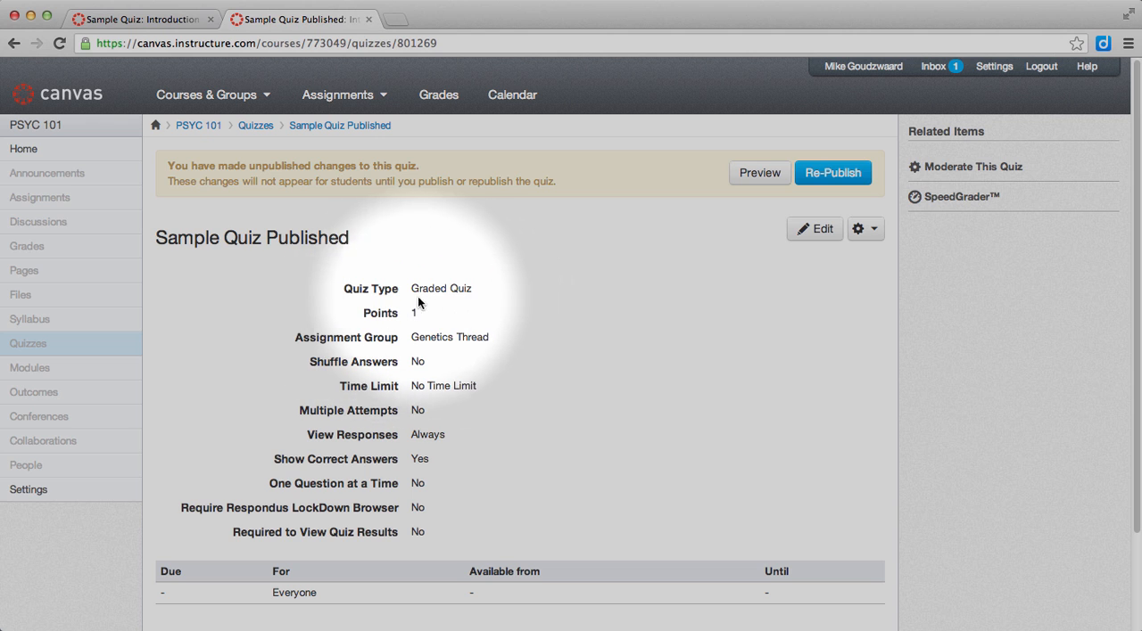
mouse_move(449, 311)
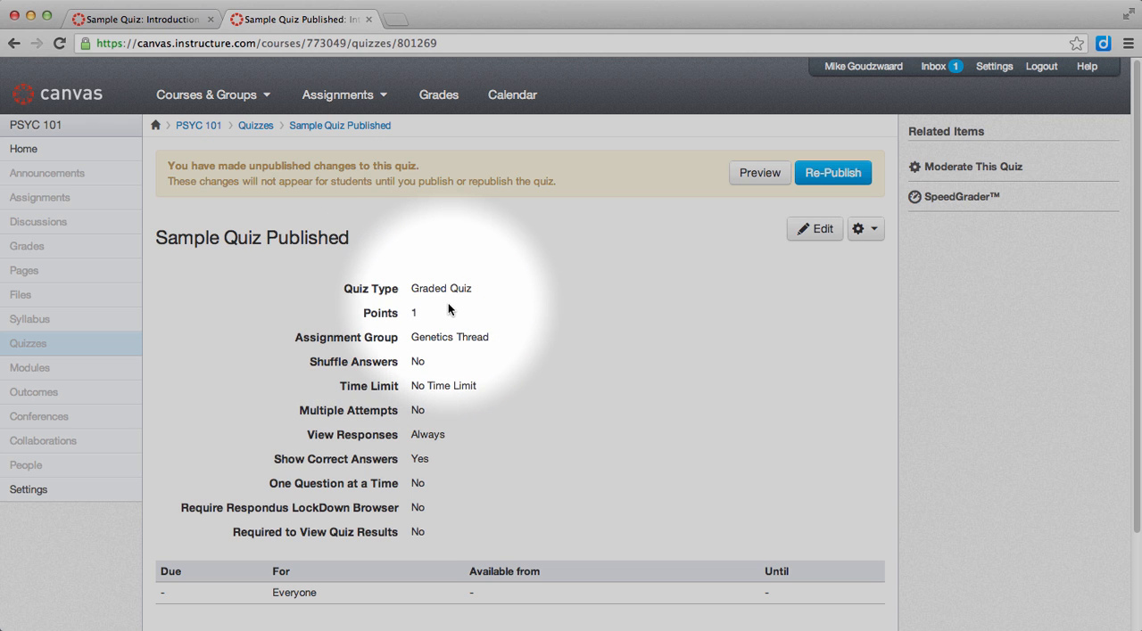
mouse_move(710, 134)
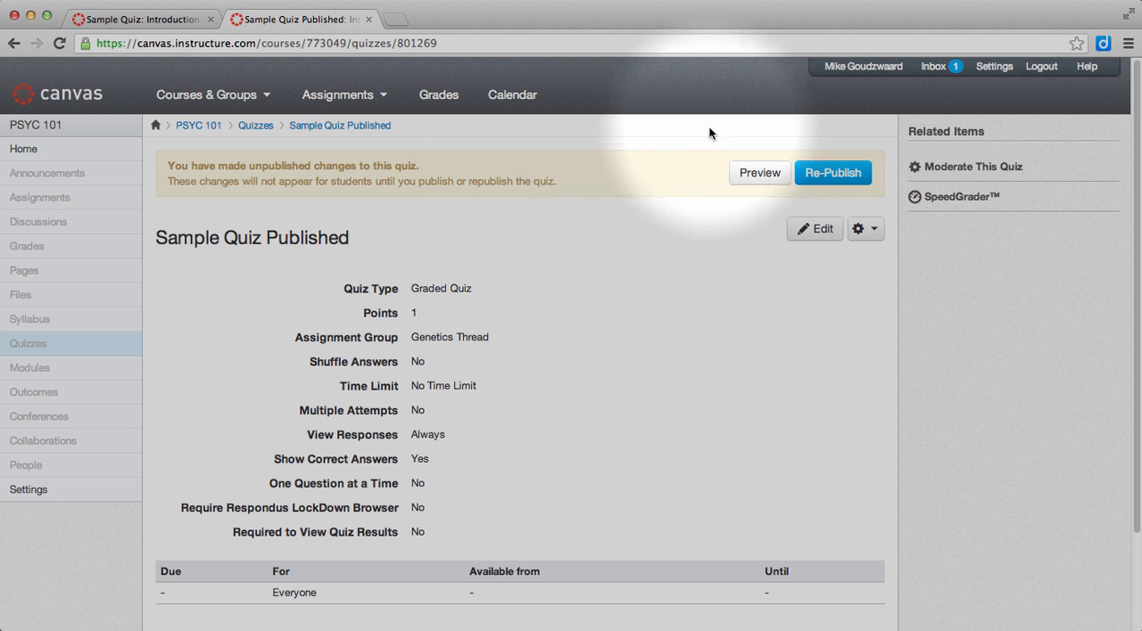
mouse_move(613, 175)
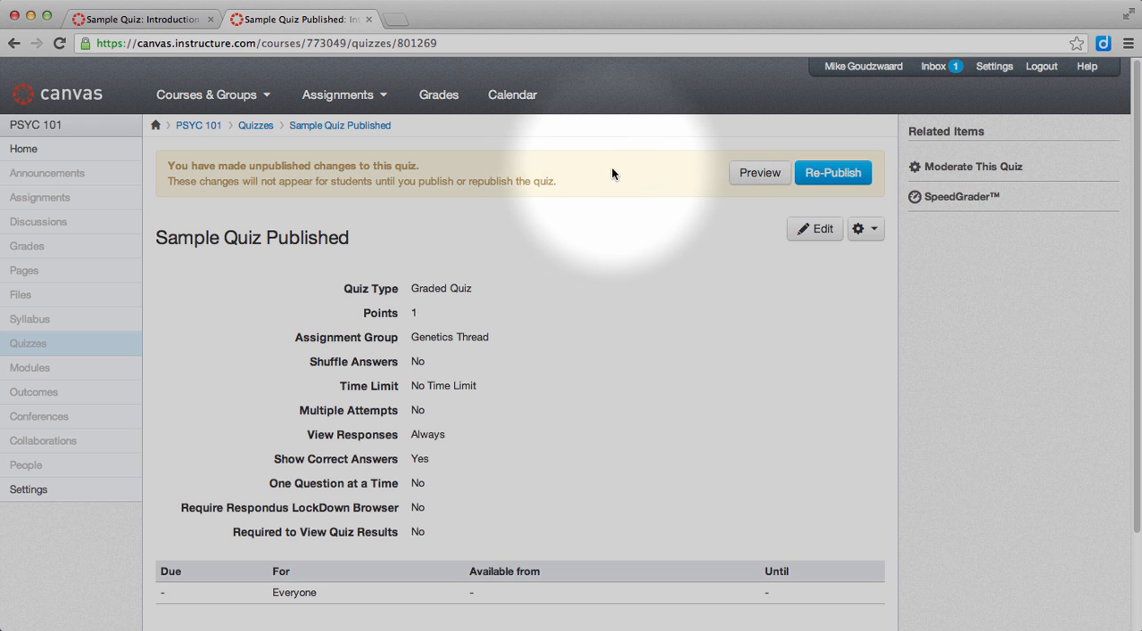
mouse_move(835, 173)
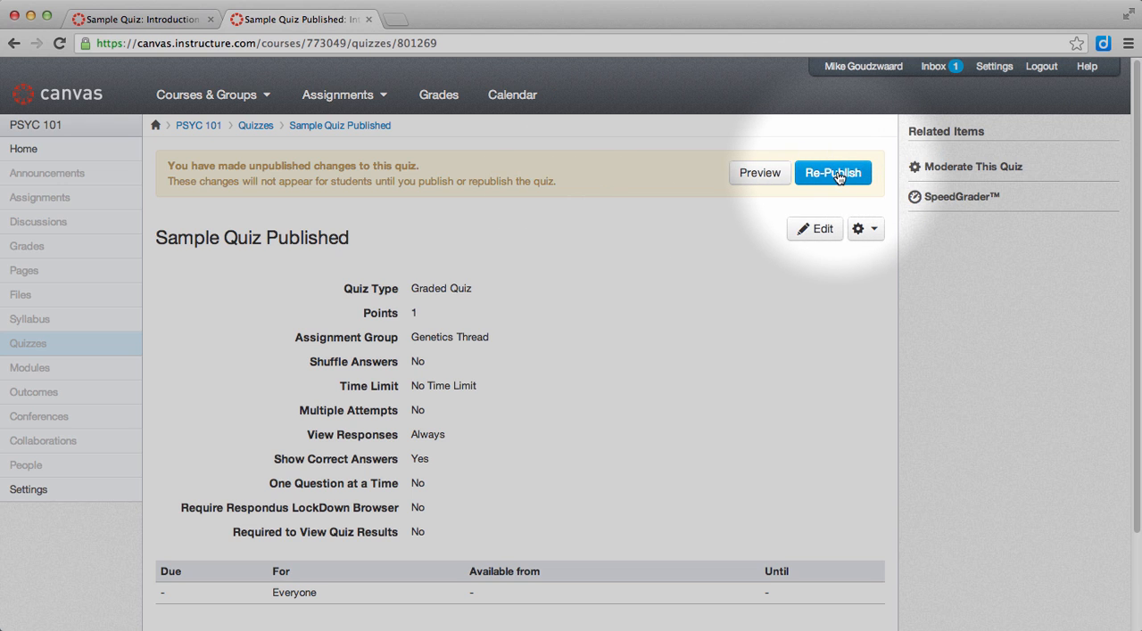
- Re-publish Sample Quiz Published so its details list 2 points
left_click(832, 172)
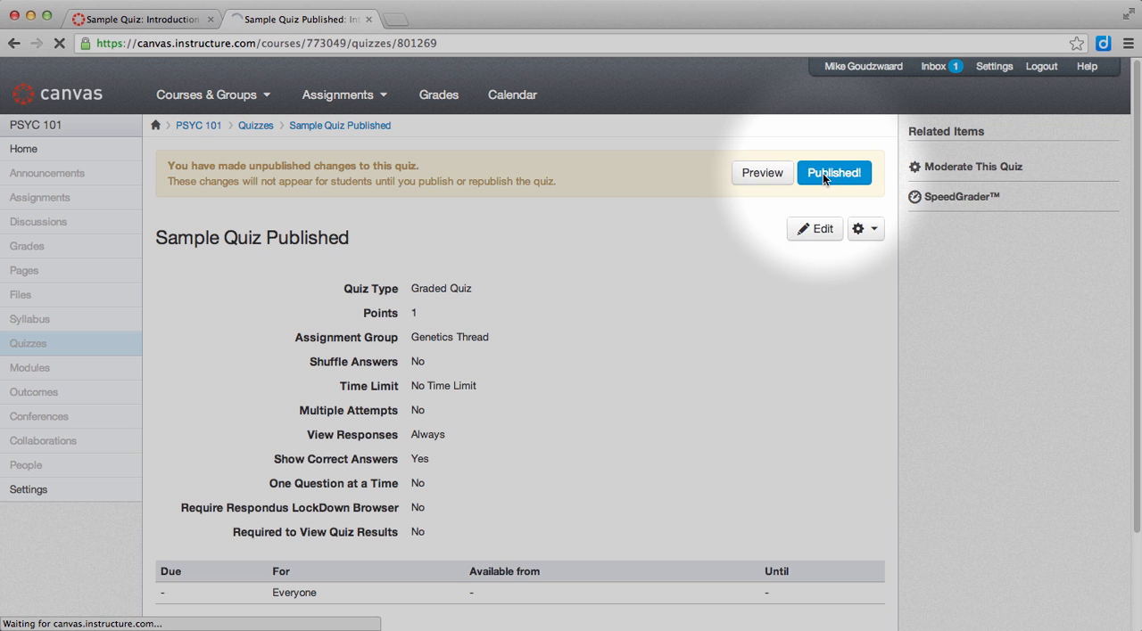
left_click(835, 171)
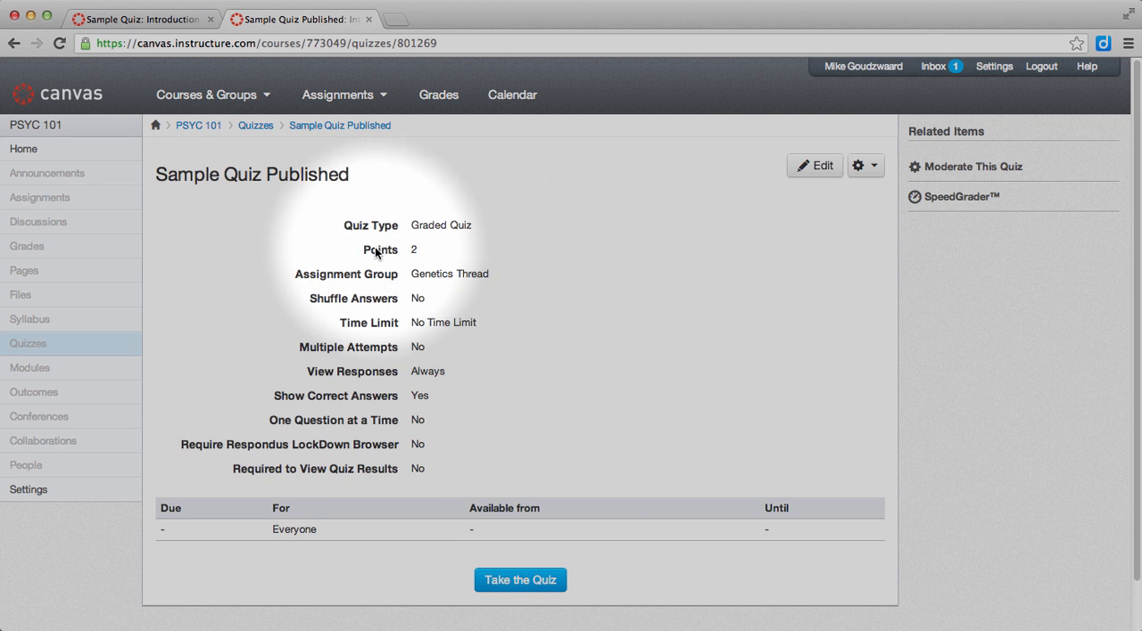
mouse_move(550, 250)
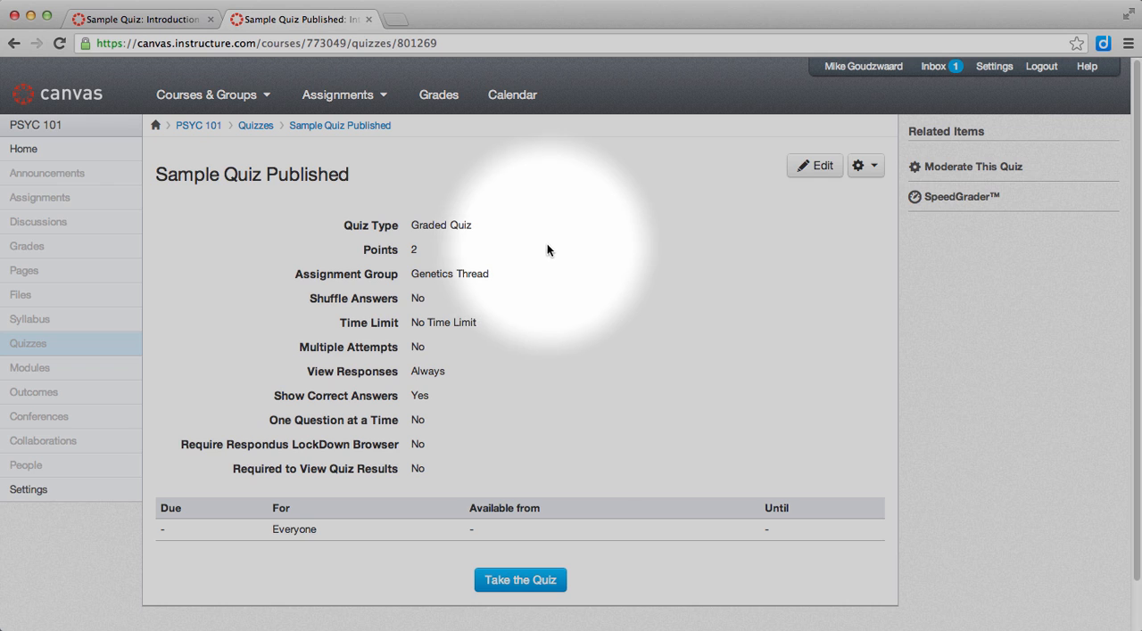
mouse_move(575, 263)
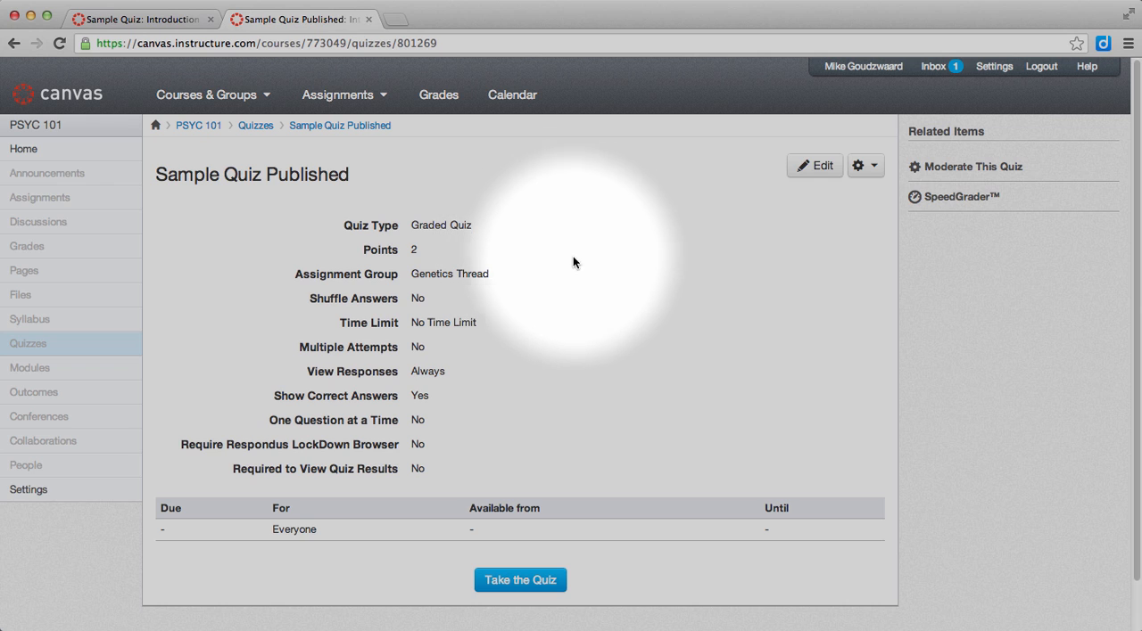
mouse_move(596, 285)
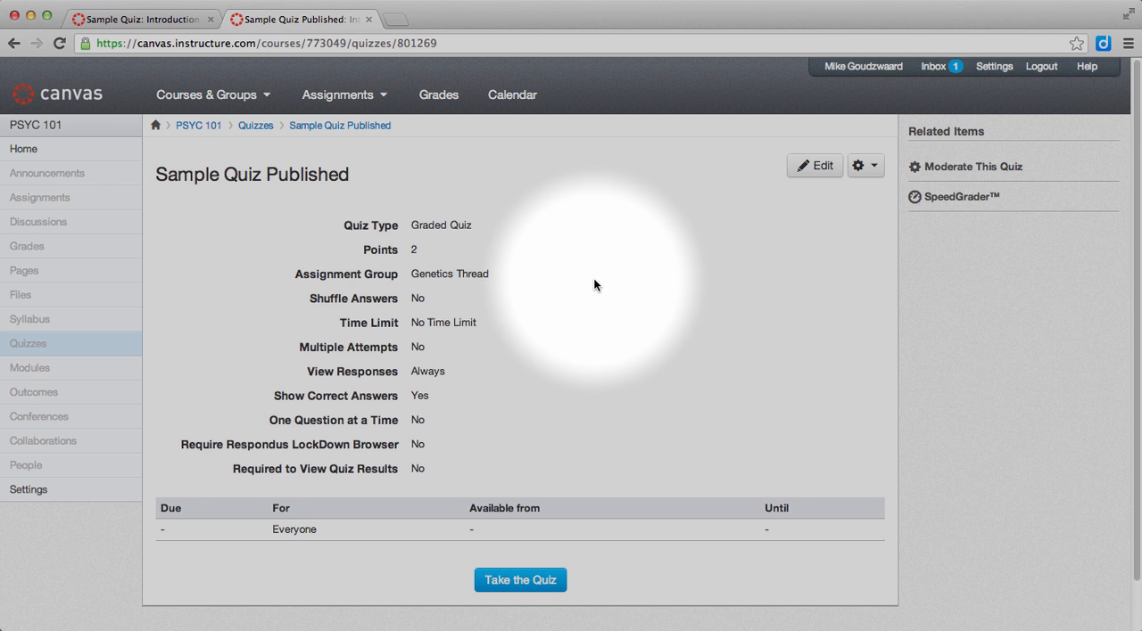
mouse_move(596, 278)
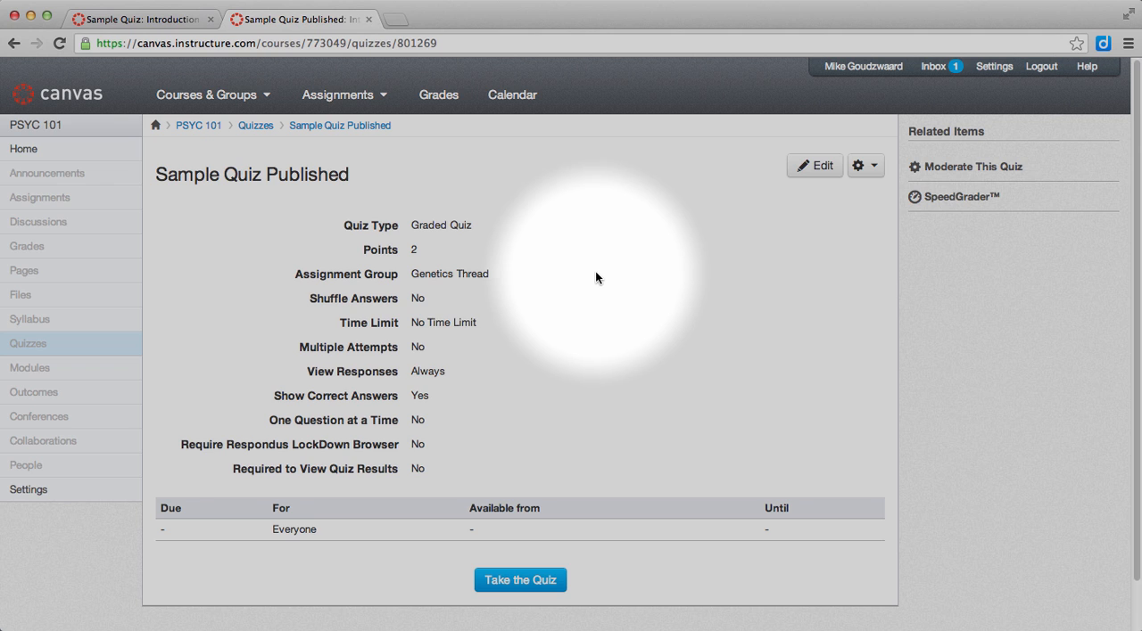